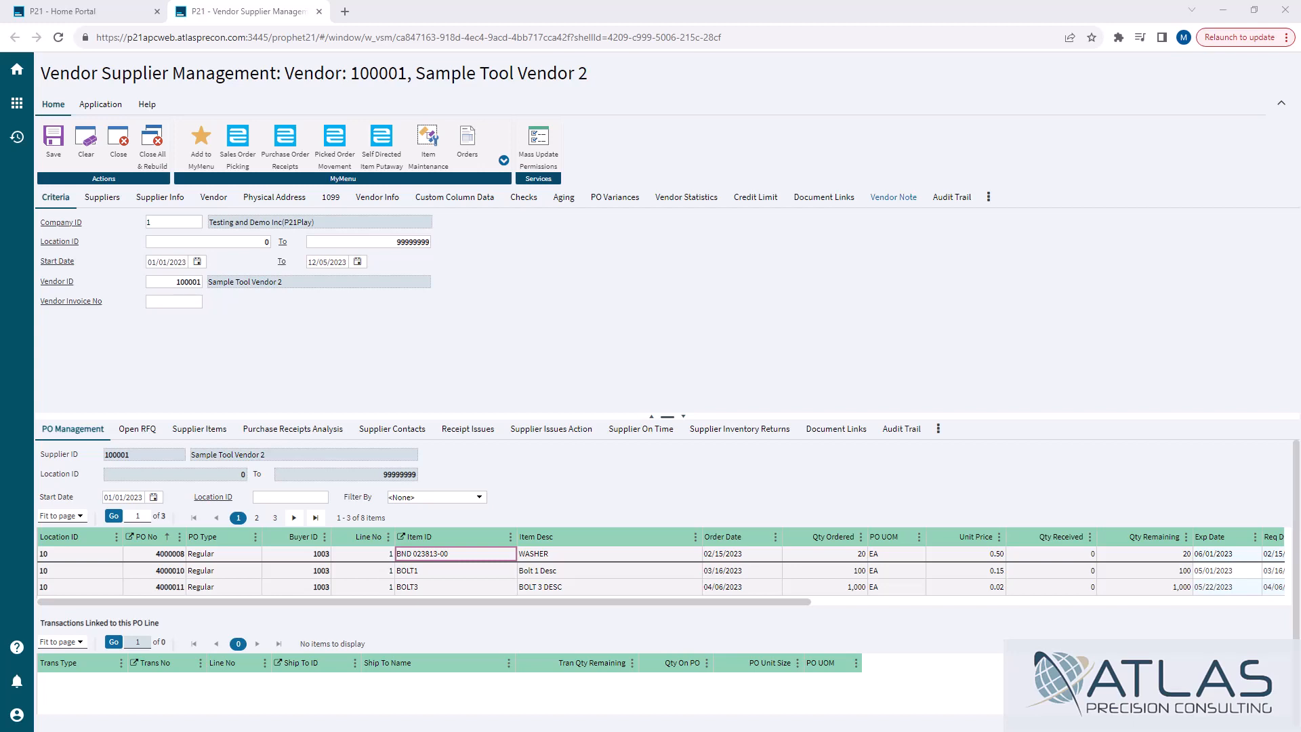
mouse_move(618, 282)
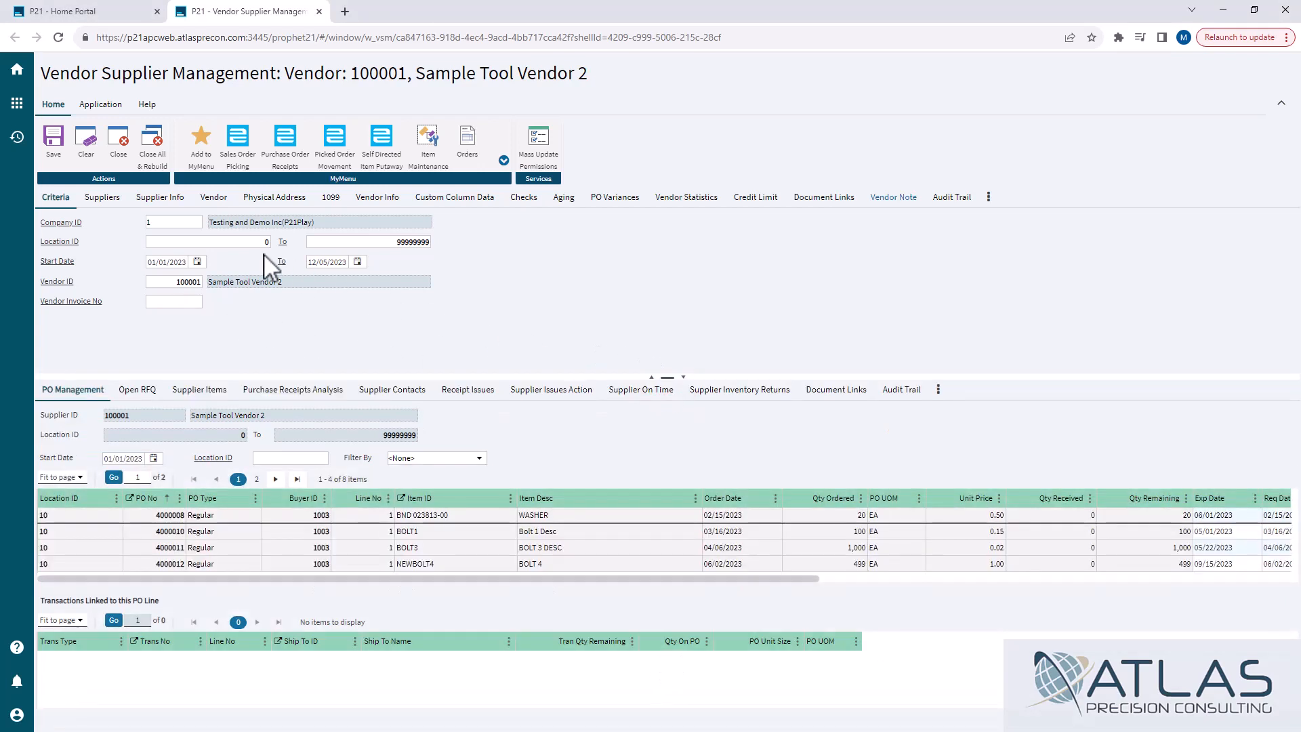
mouse_move(261, 332)
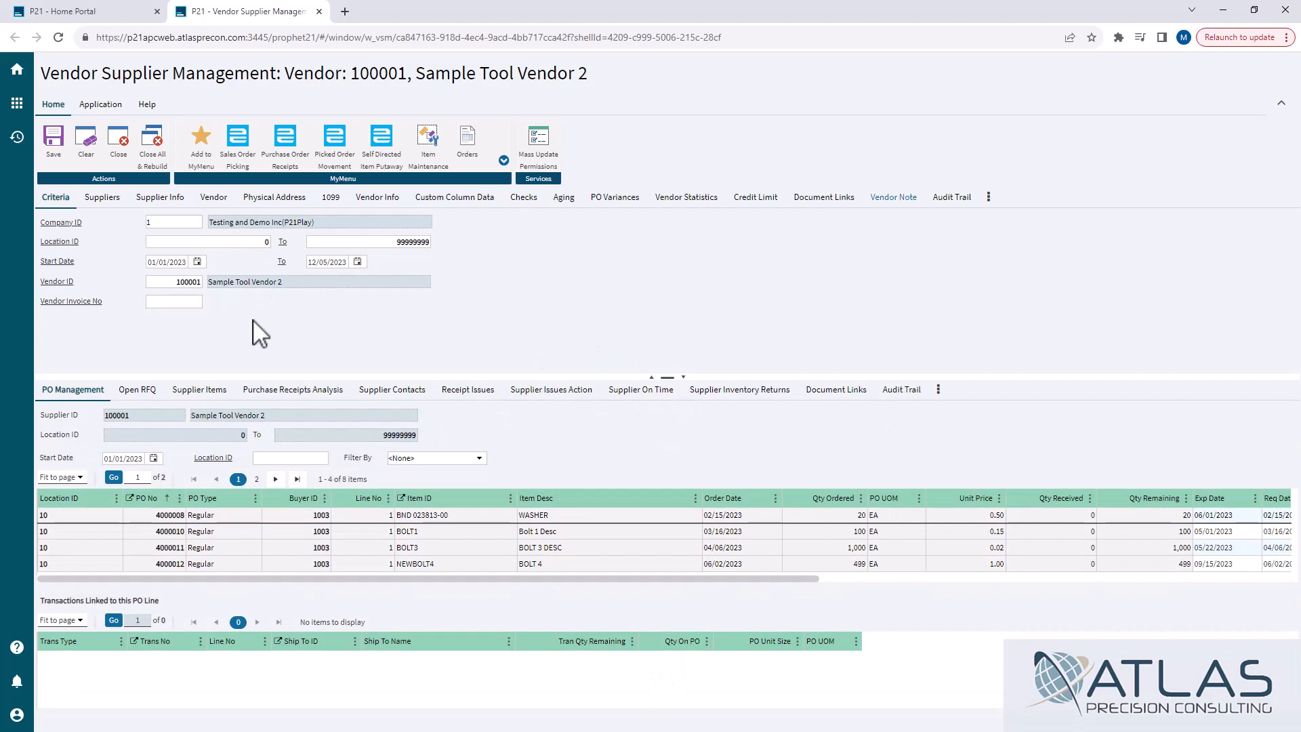
Review Physical Address and Vendor Info, then load PO Variances showing the 100.00 freight variance line.
right_click(261, 332)
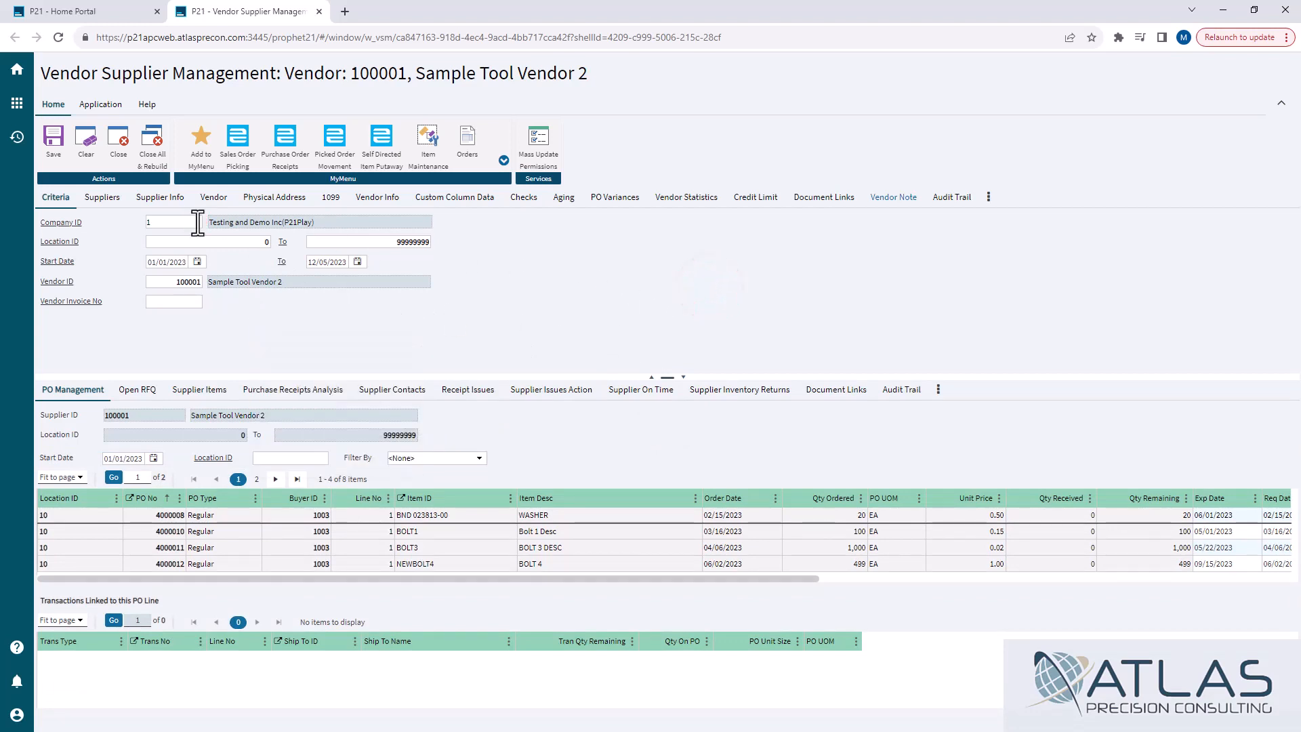
mouse_move(204, 234)
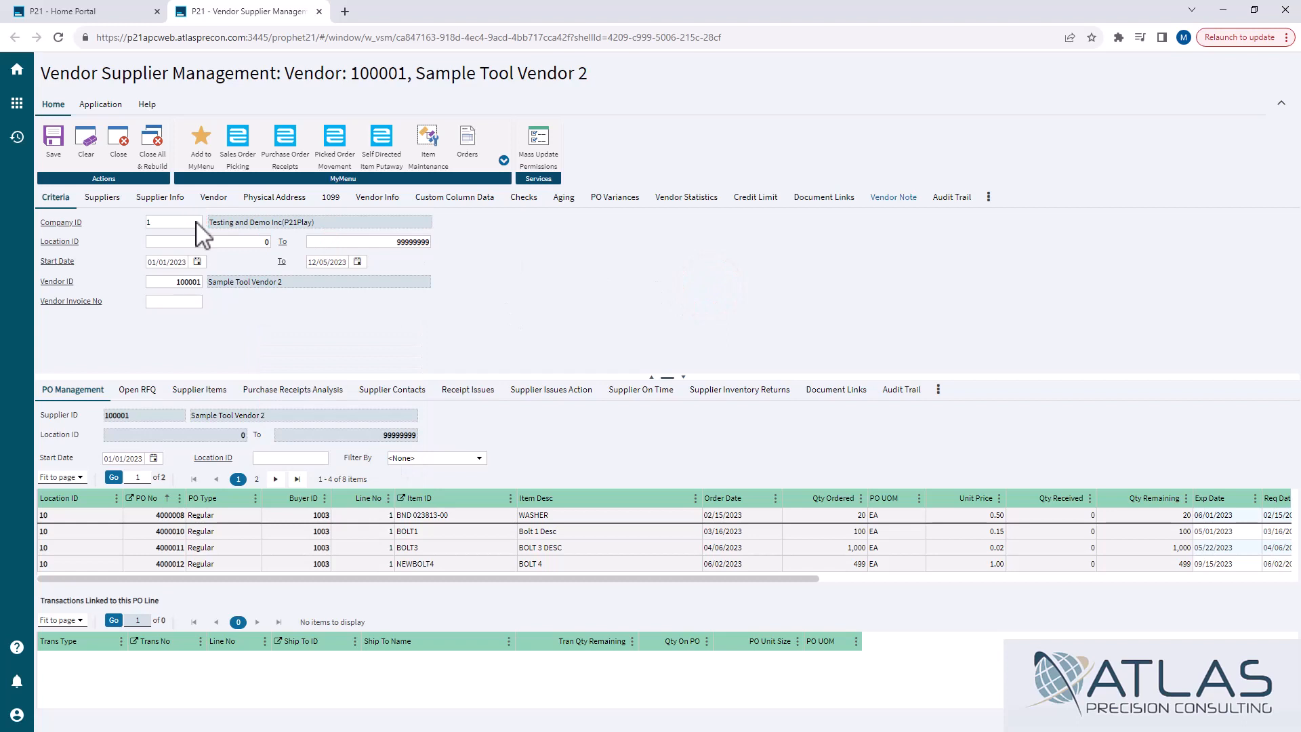
mouse_move(365, 241)
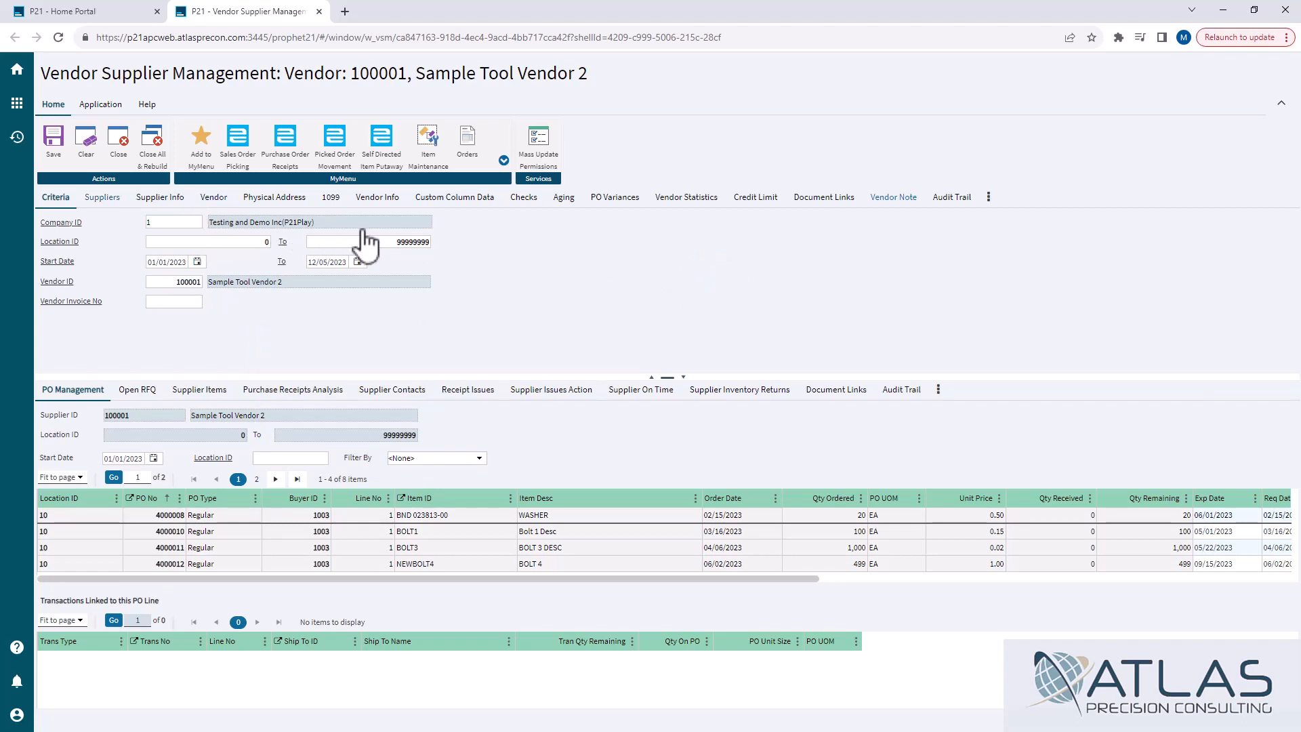
mouse_move(557, 251)
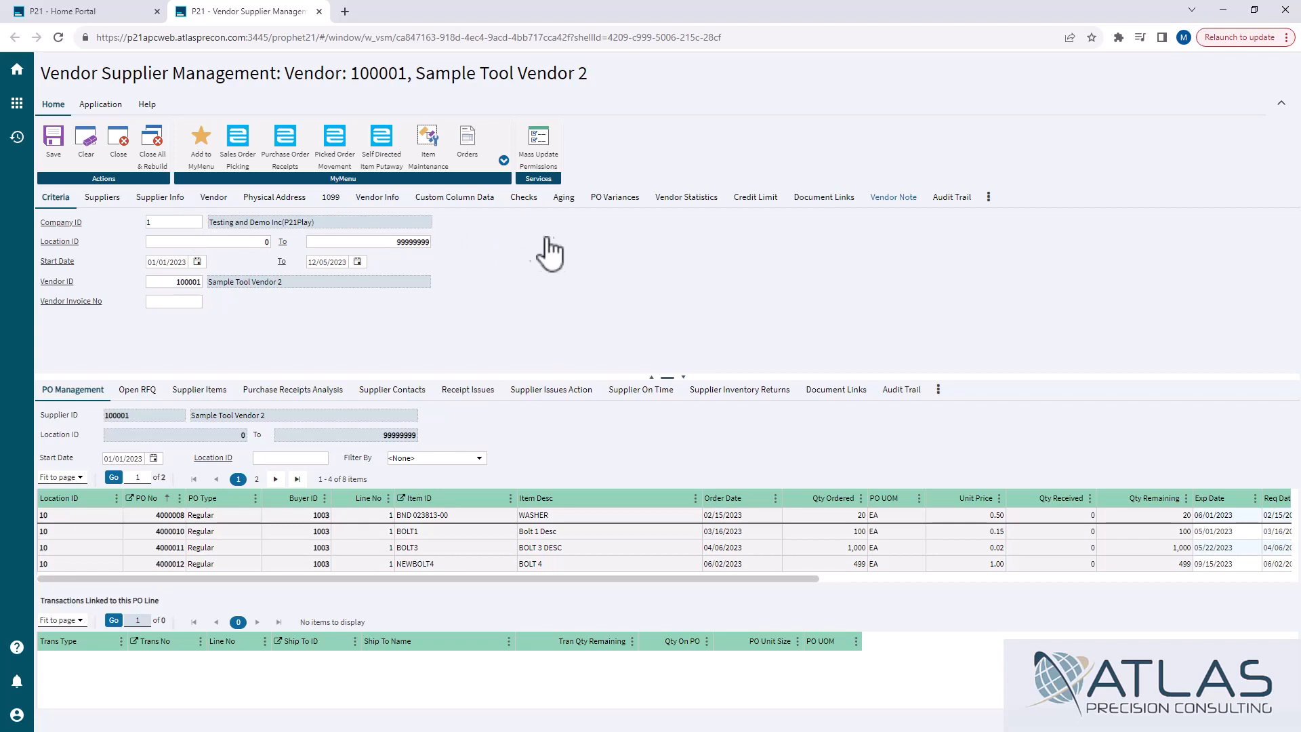
left_click(275, 196)
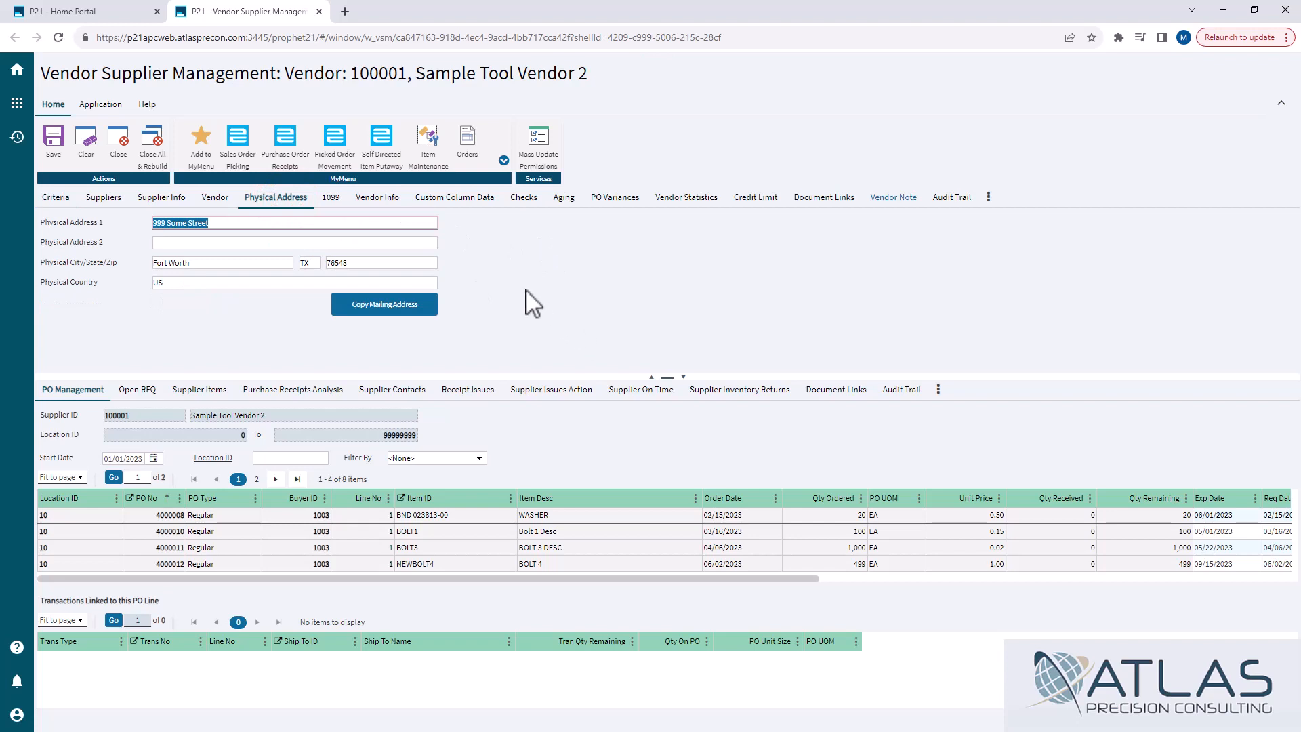
left_click(378, 197)
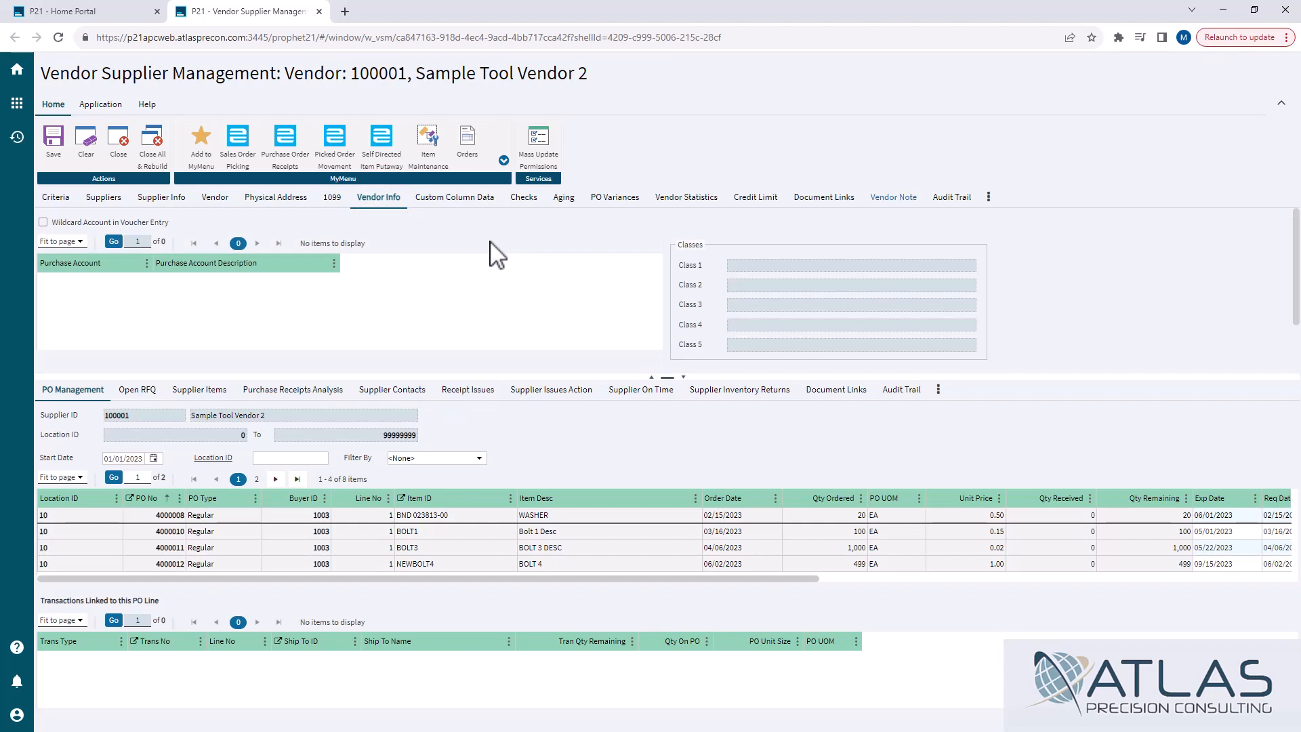
left_click(614, 196)
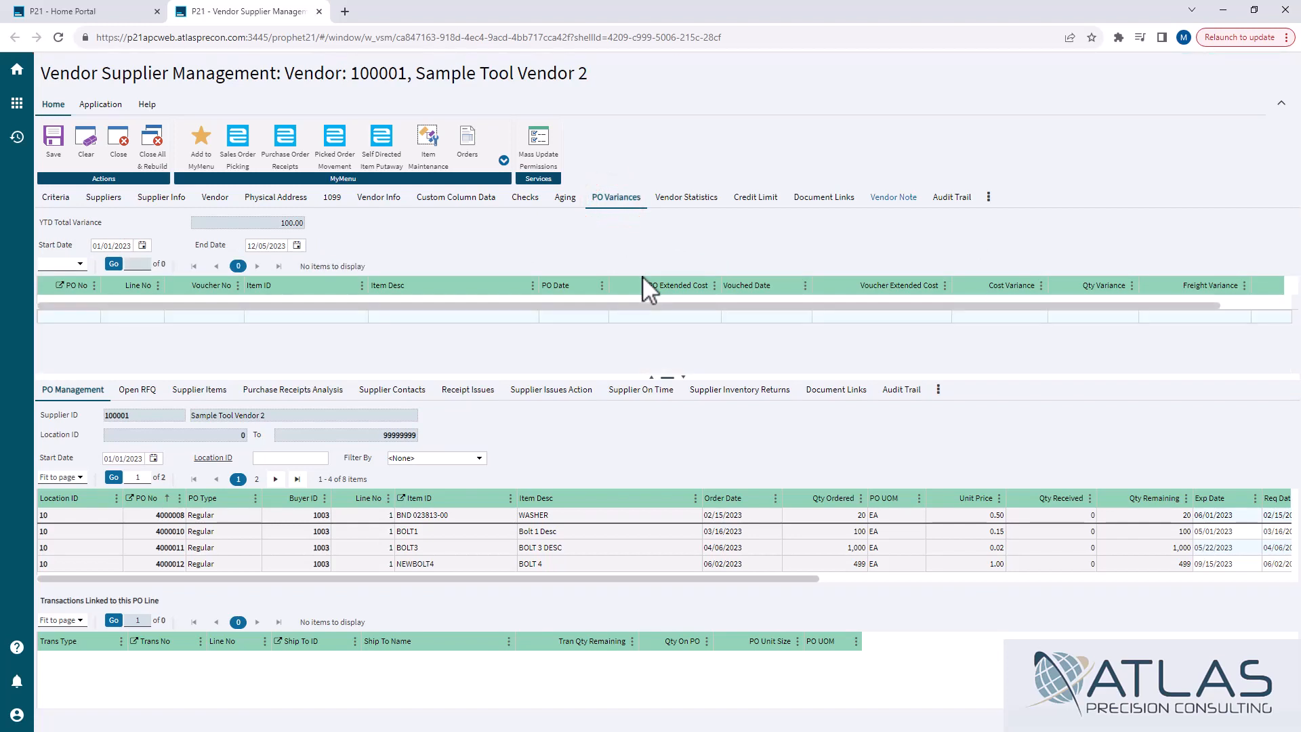
left_click(112, 264)
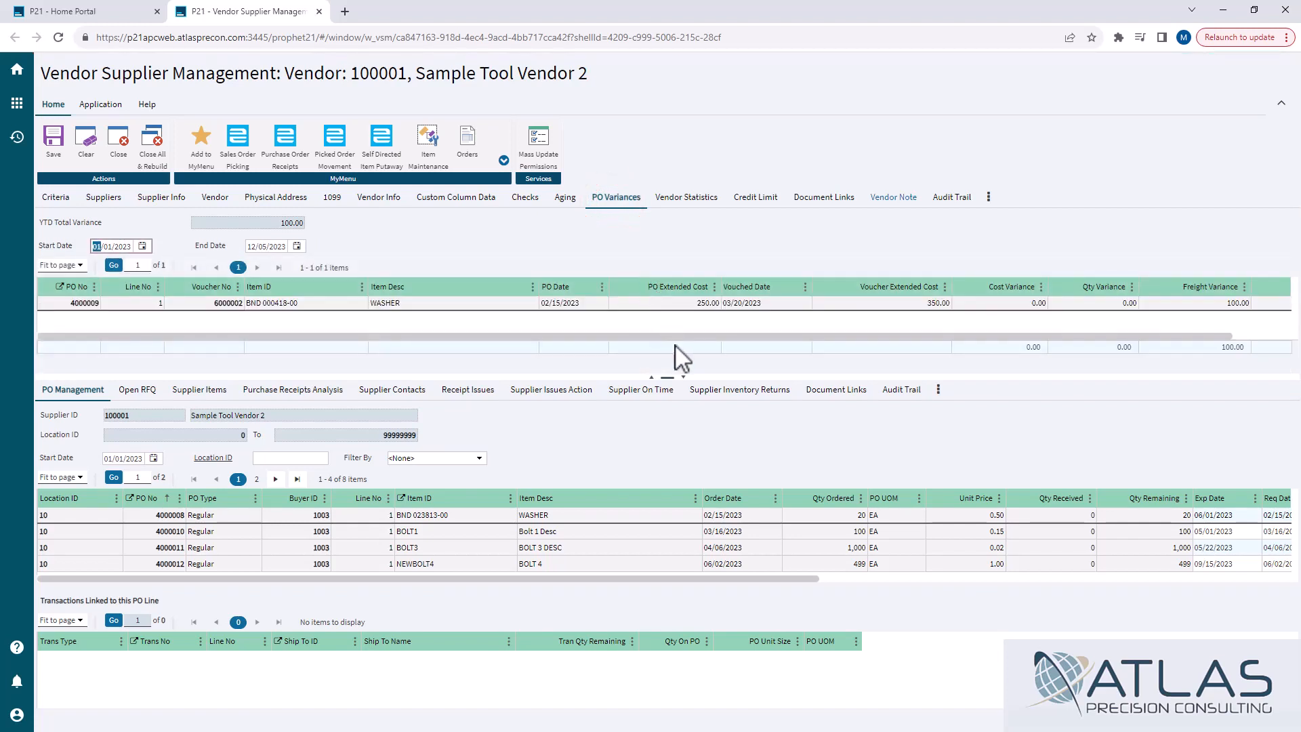
mouse_move(1232, 317)
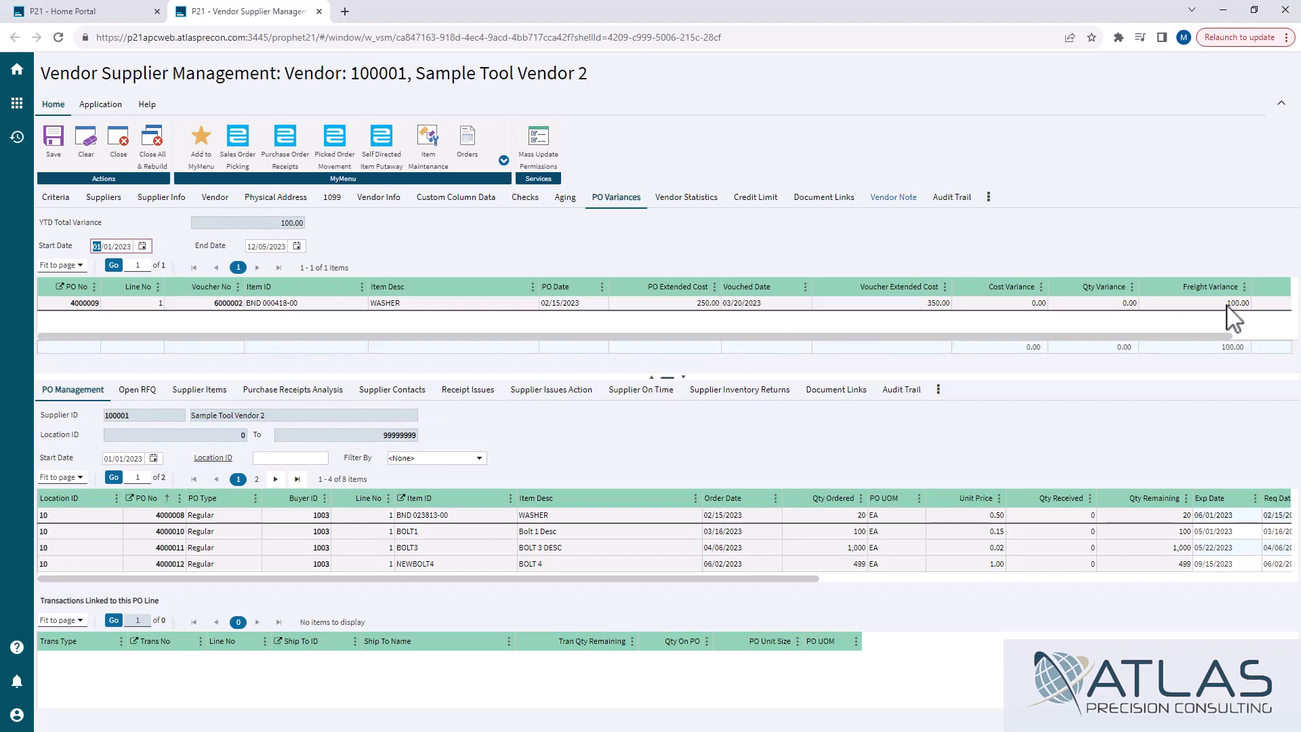
mouse_move(1129, 319)
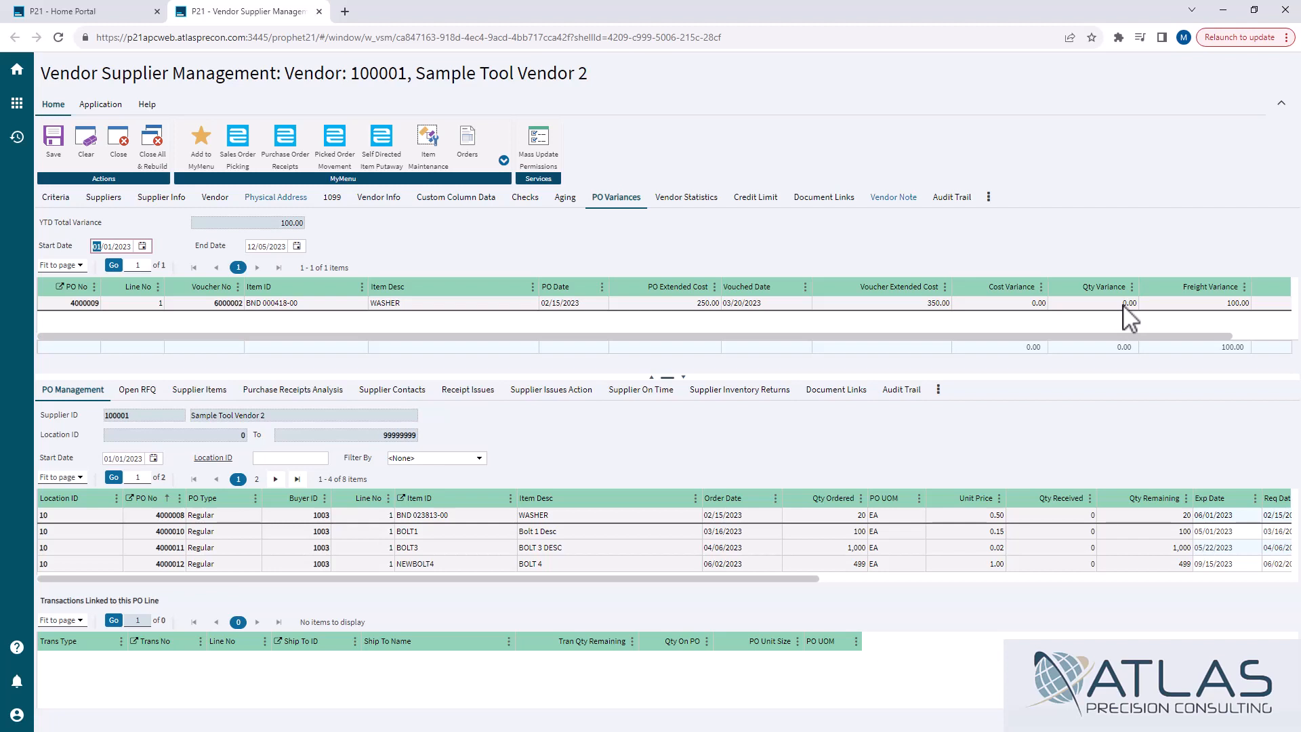
mouse_move(302, 224)
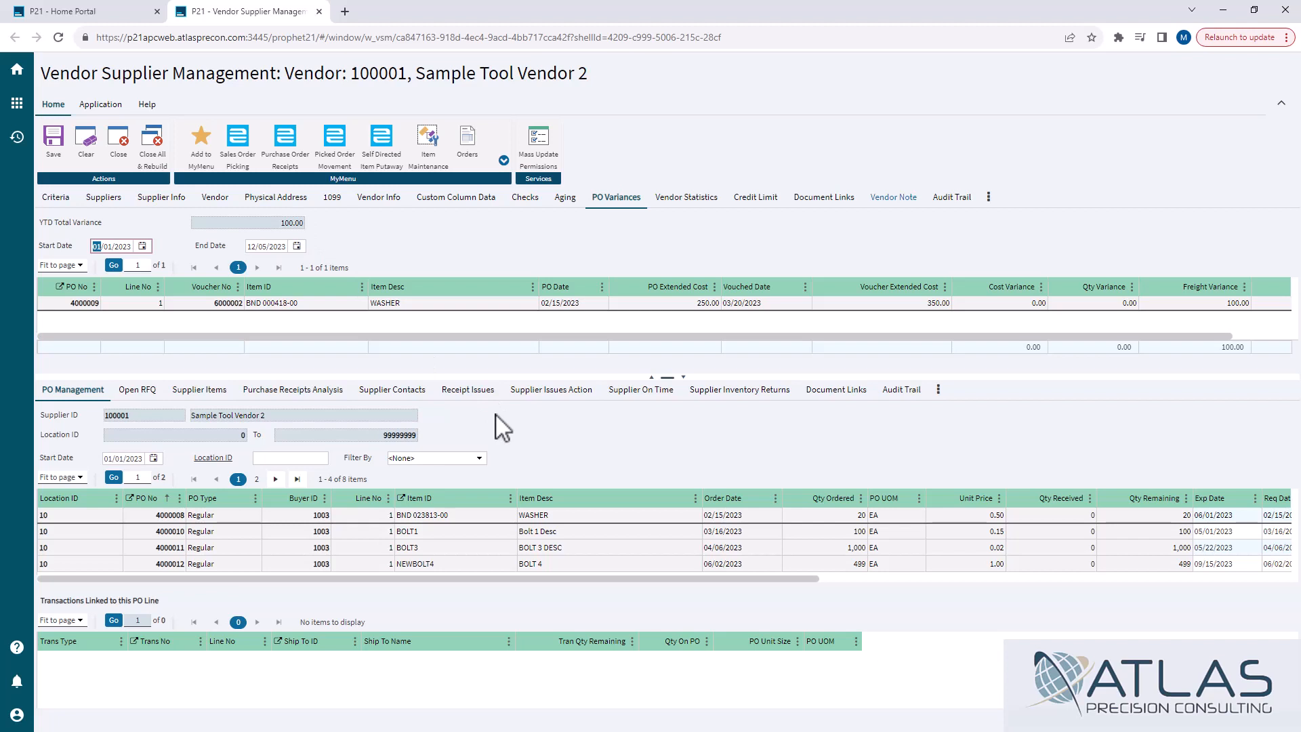
mouse_move(456, 582)
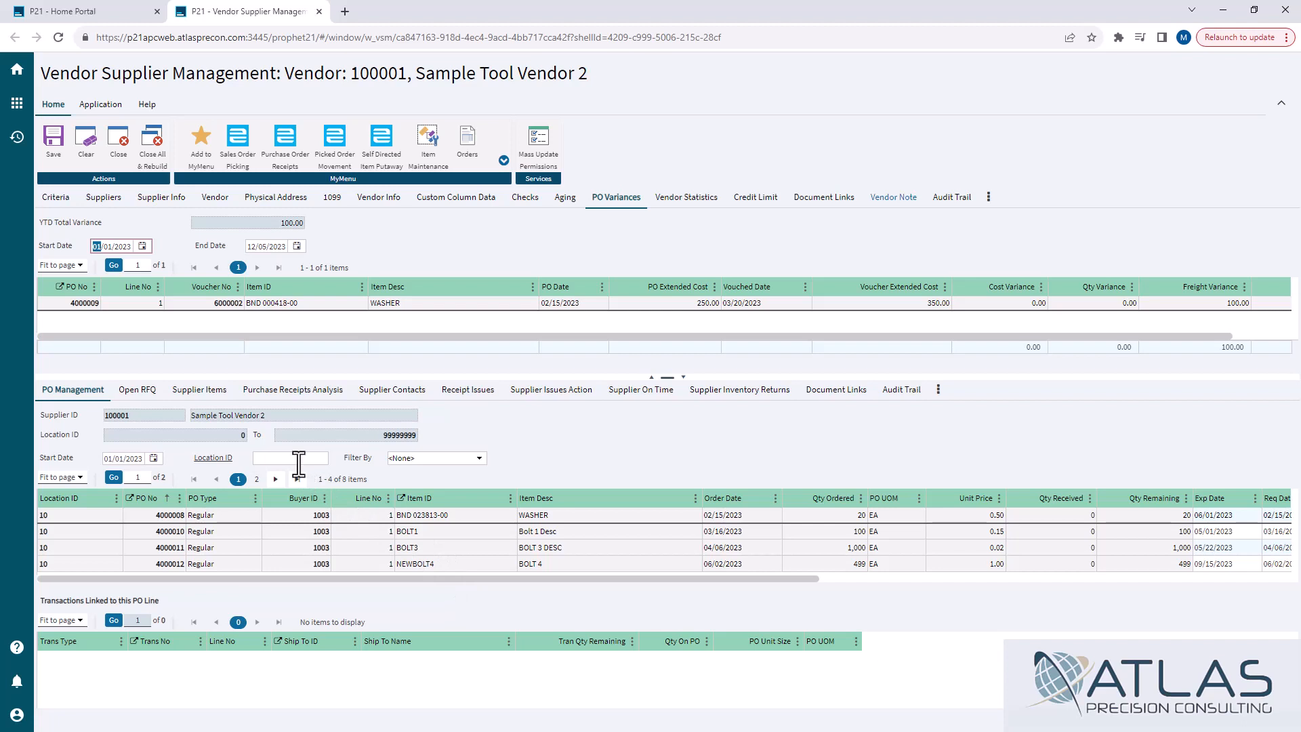
mouse_move(302, 477)
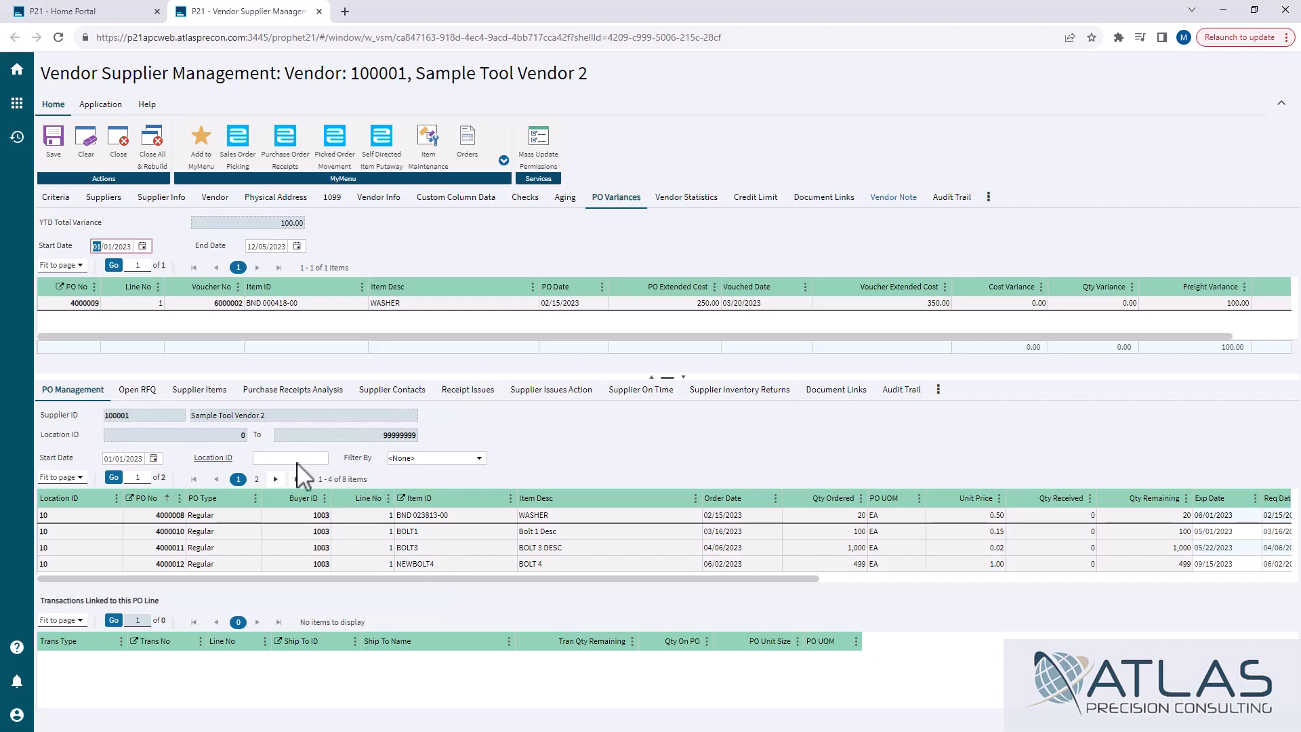
left_click(477, 456)
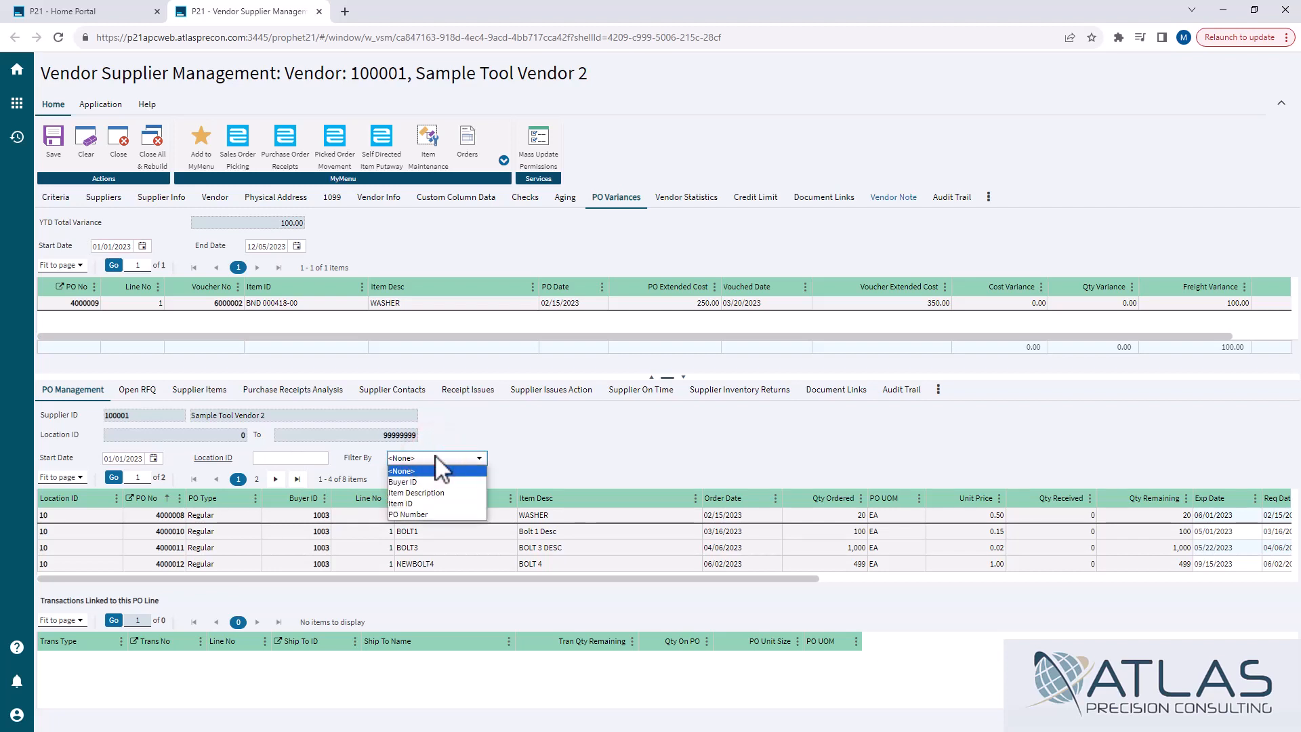
mouse_move(406, 504)
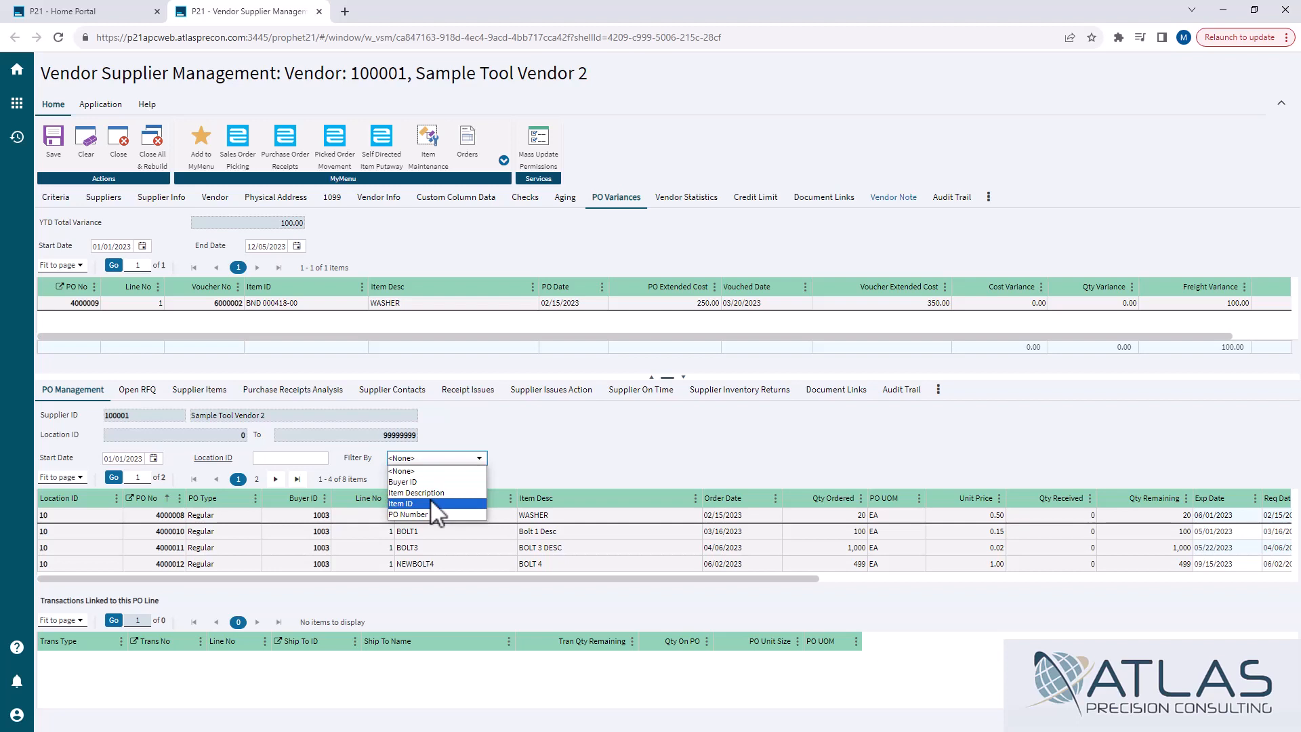
left_click(404, 503)
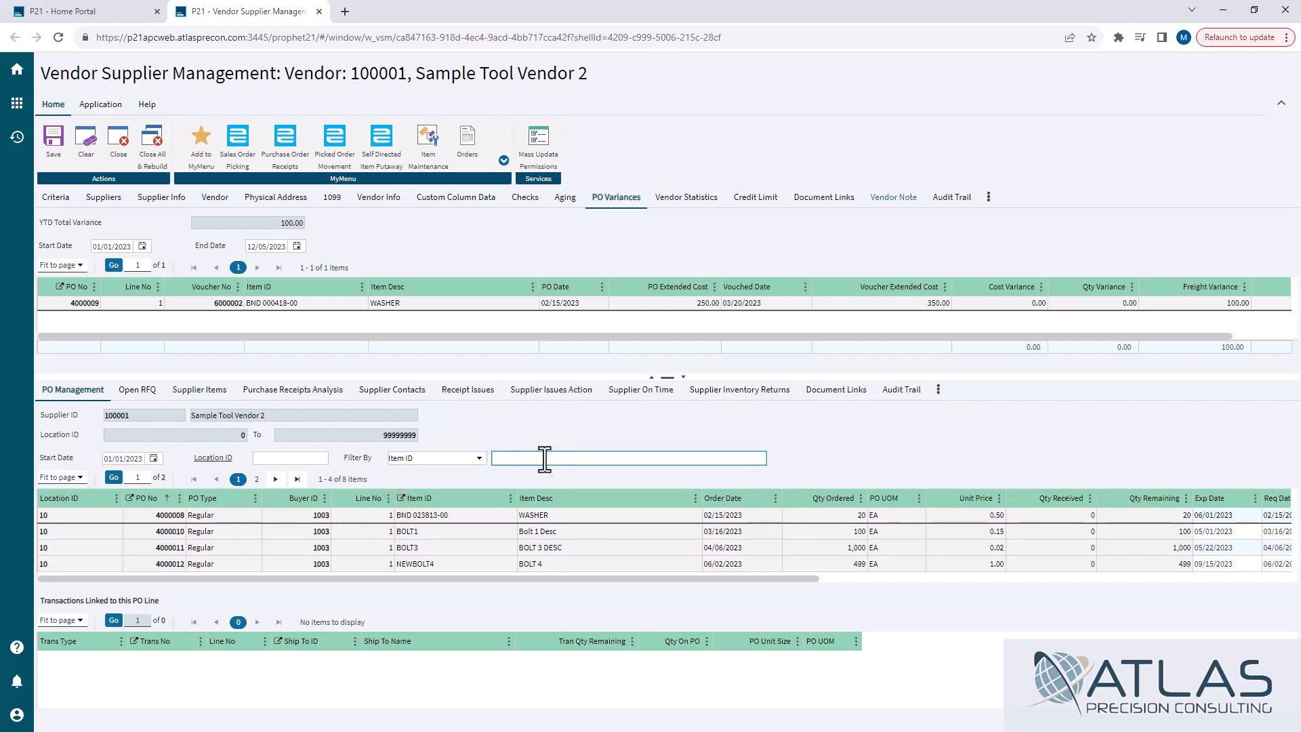
mouse_move(527, 472)
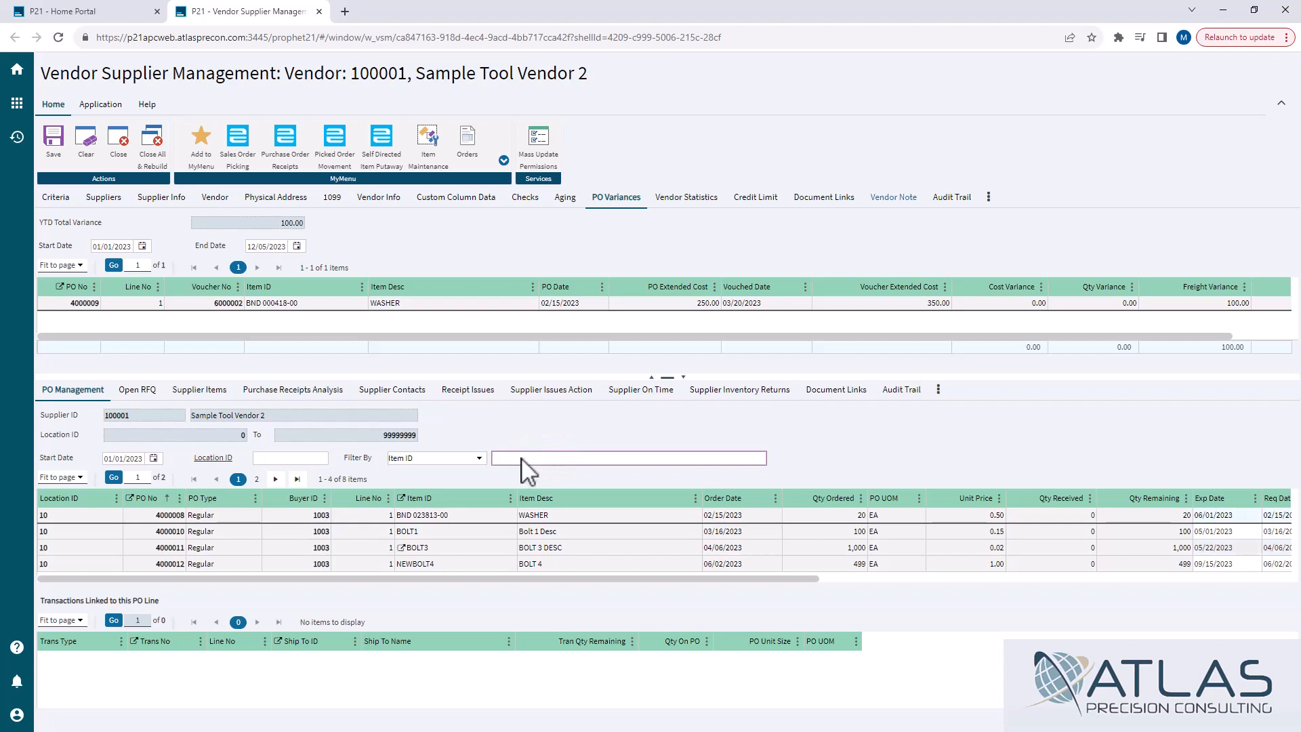
left_click(477, 457)
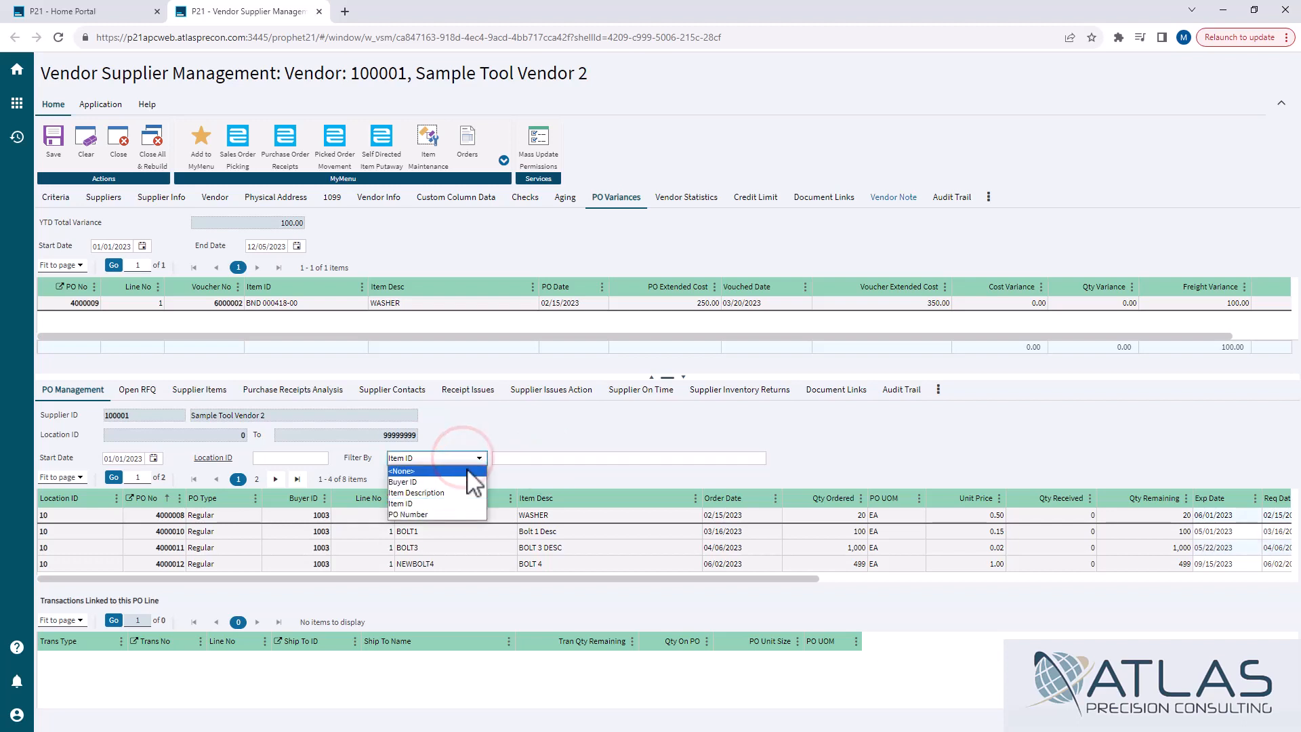
left_click(403, 470)
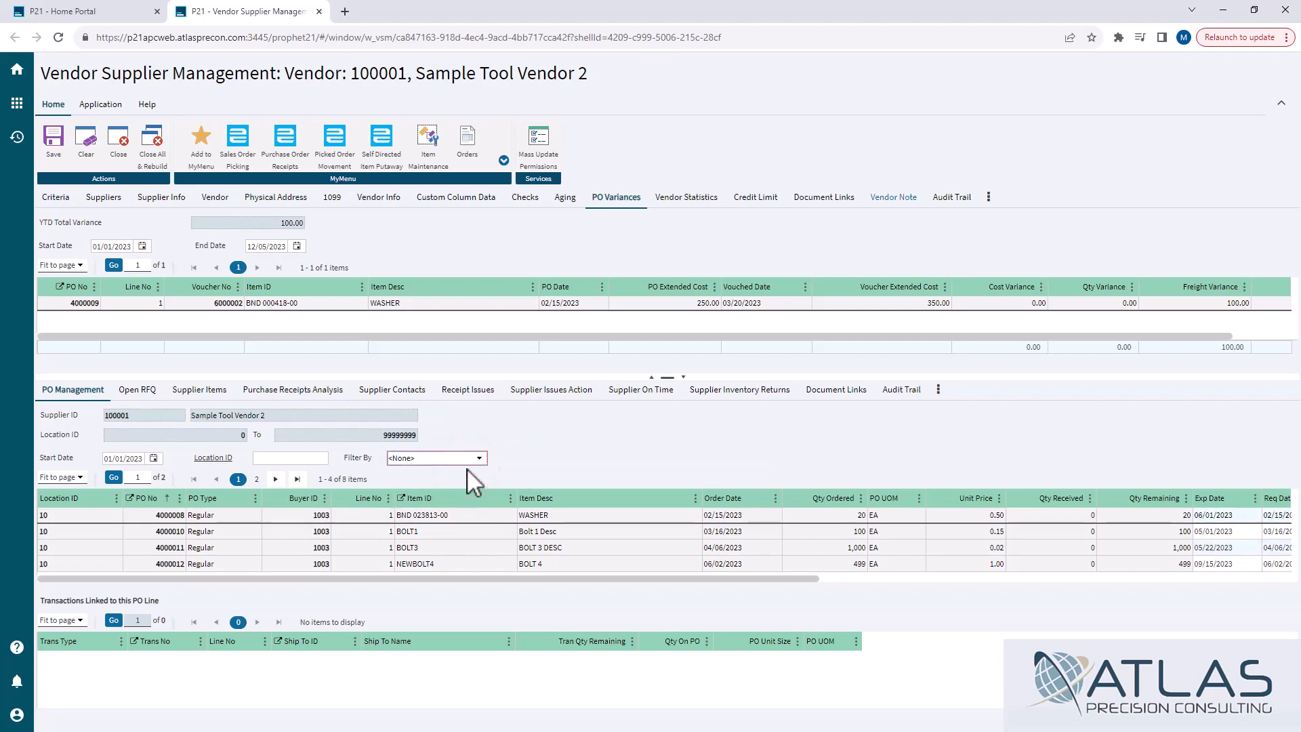
mouse_move(567, 481)
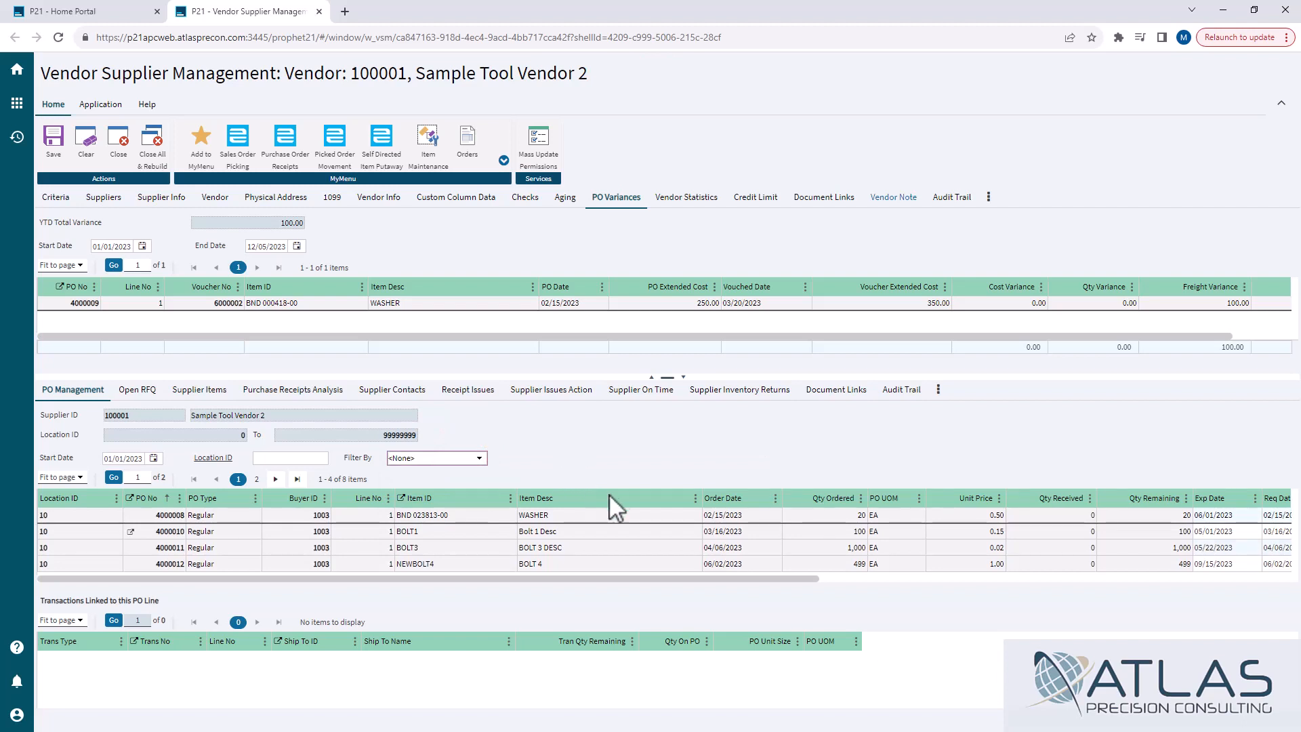
mouse_move(715, 559)
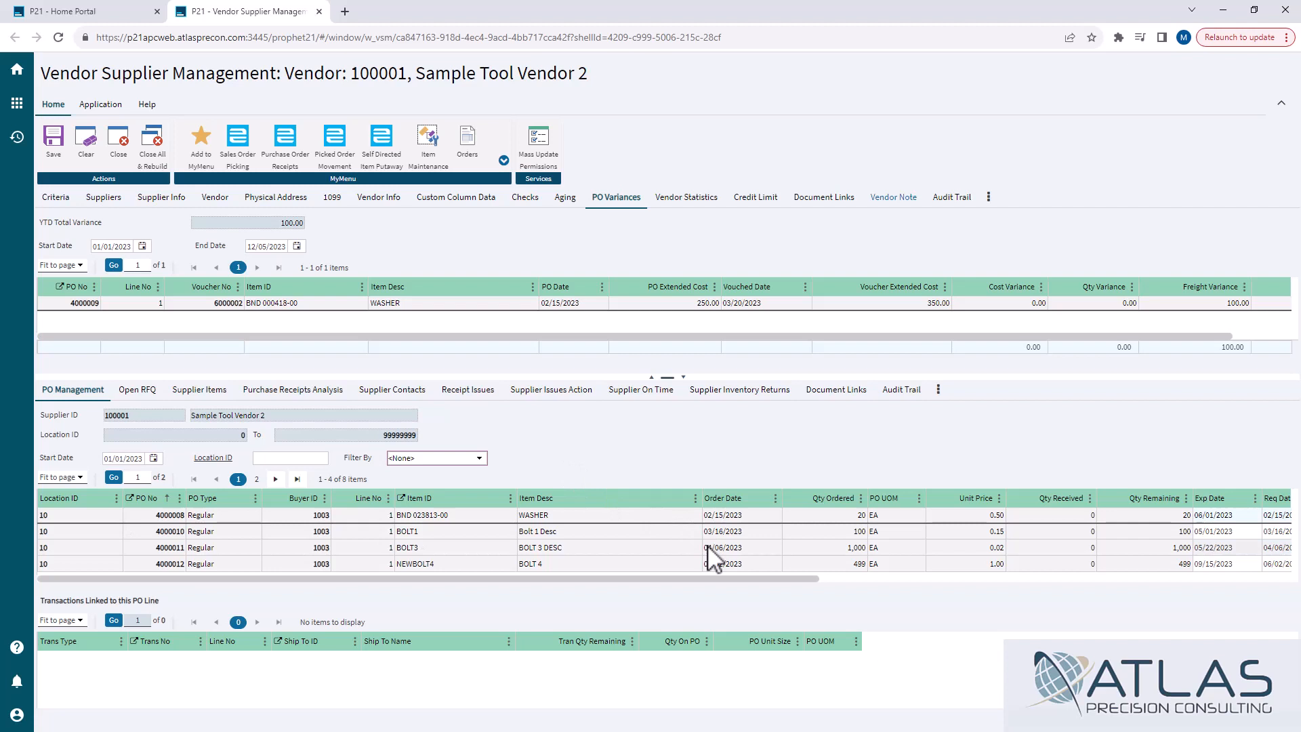
mouse_move(598, 560)
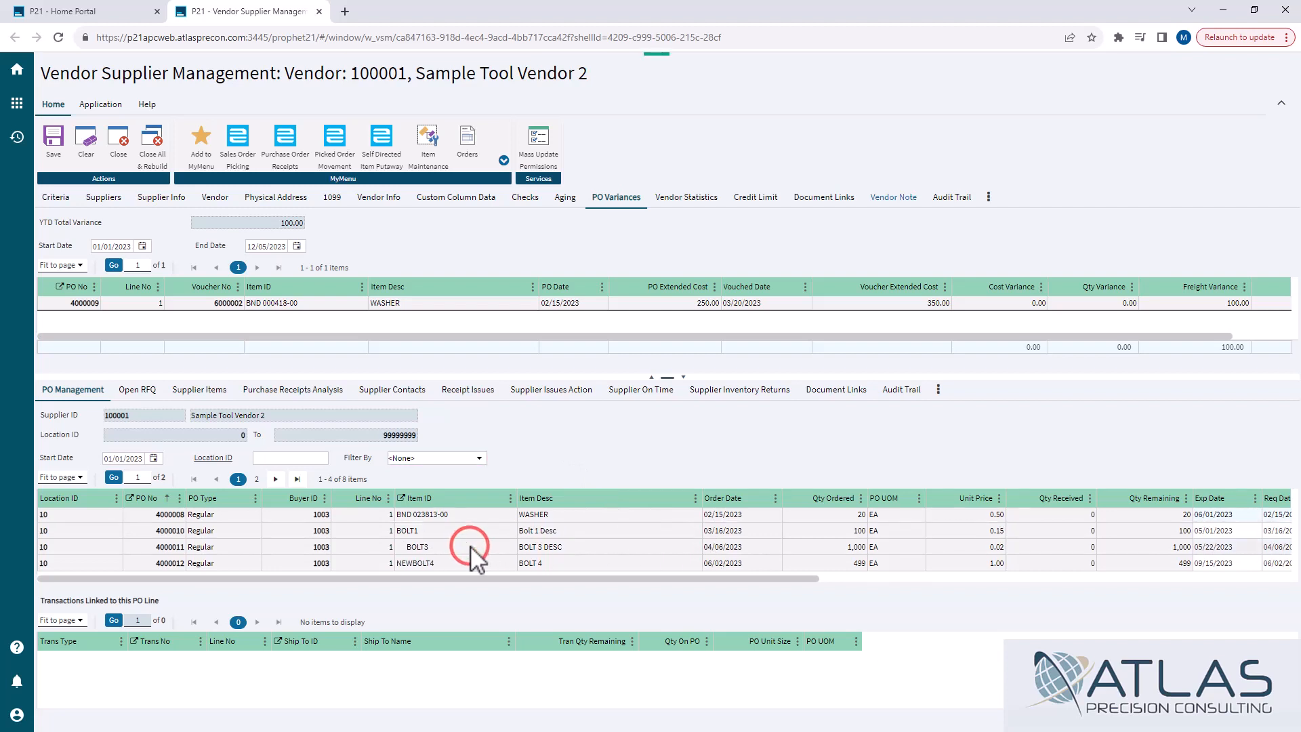
Select the BOLT3 line of PO 4000011 to reveal linked OE 1000201 and the Shipped/Ack Date/Lead columns.
left_click(416, 546)
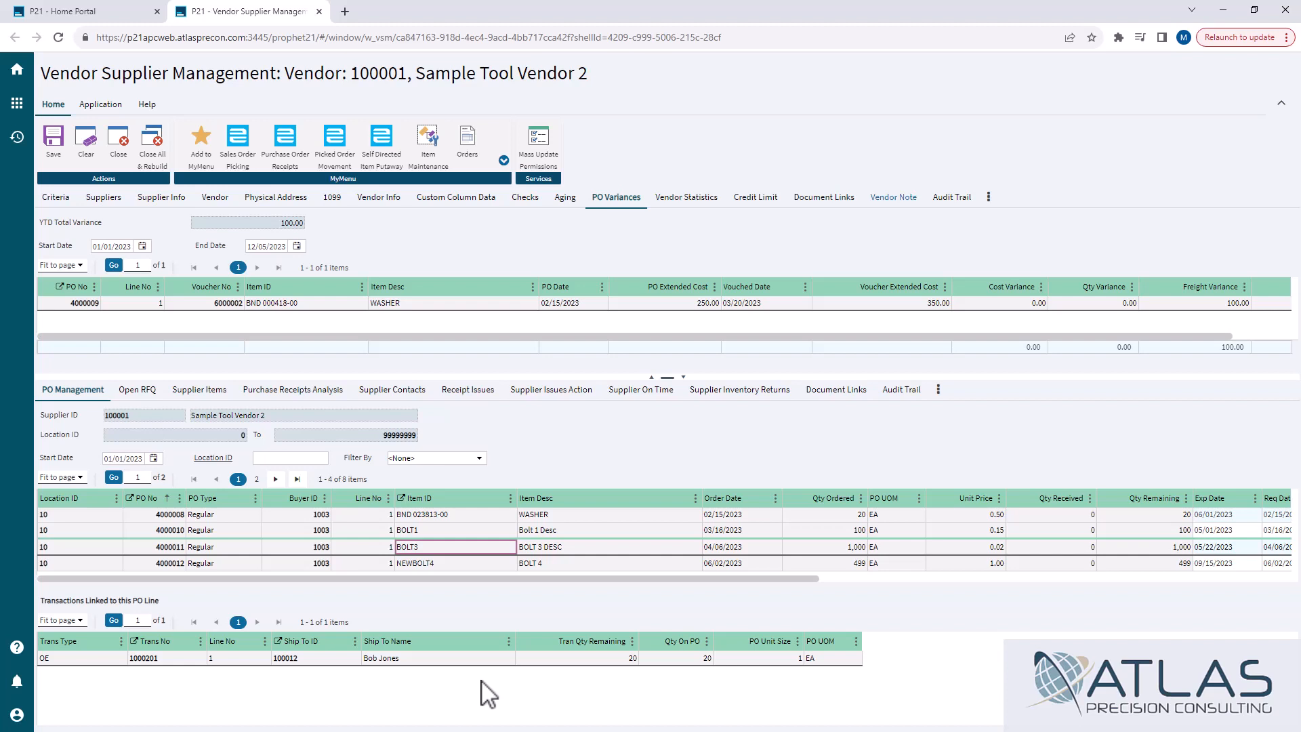
mouse_move(496, 689)
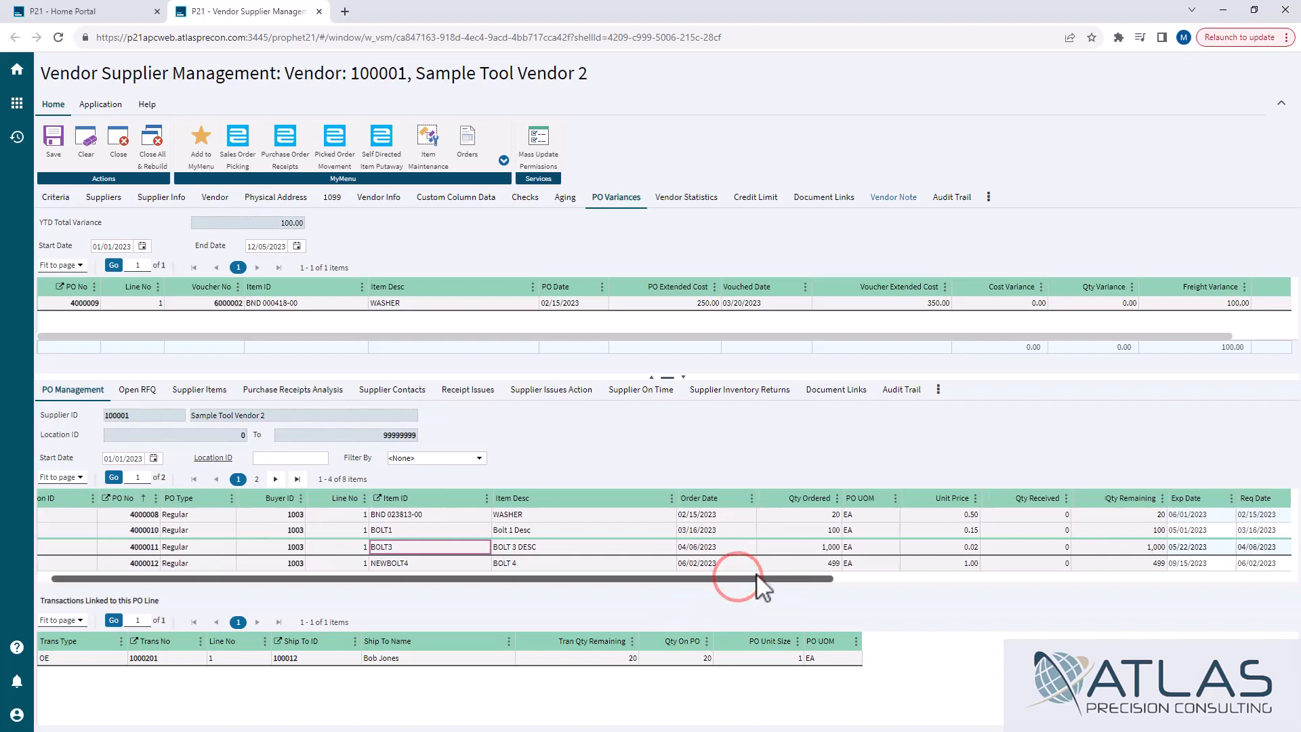
scroll("right", 3)
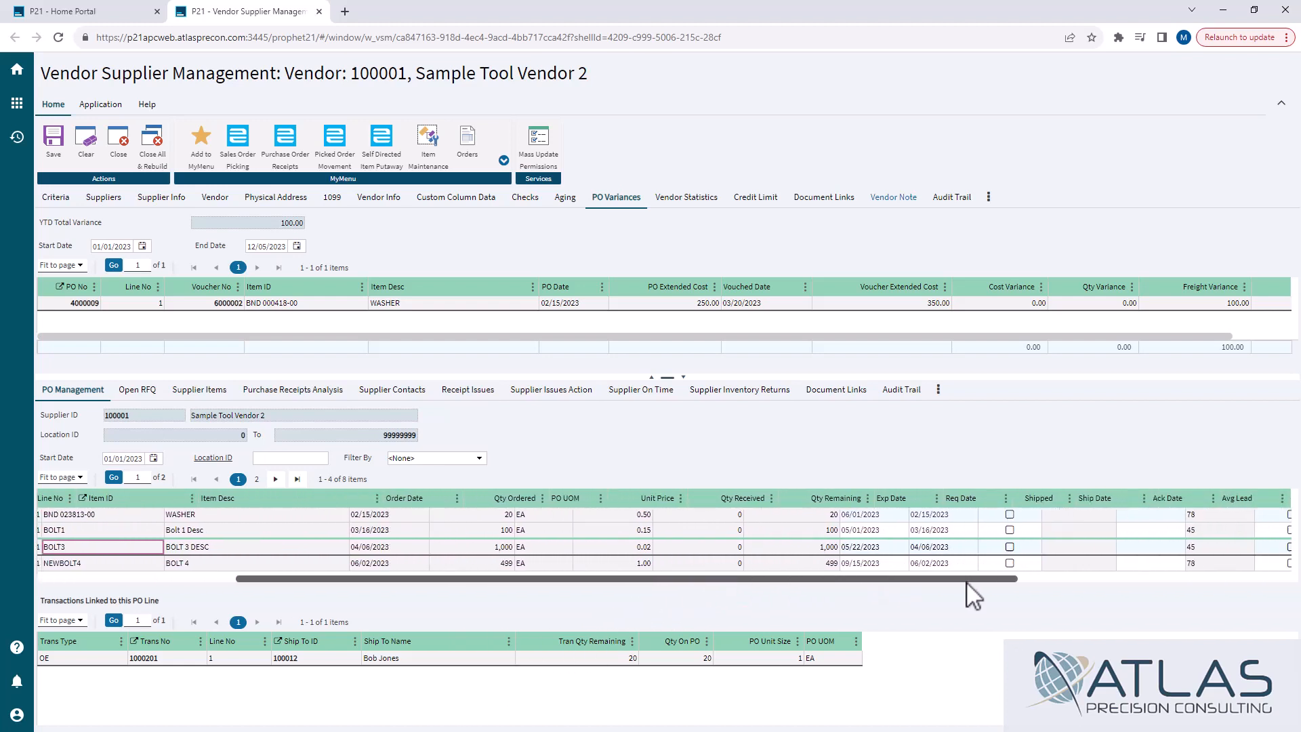
scroll("right", 3)
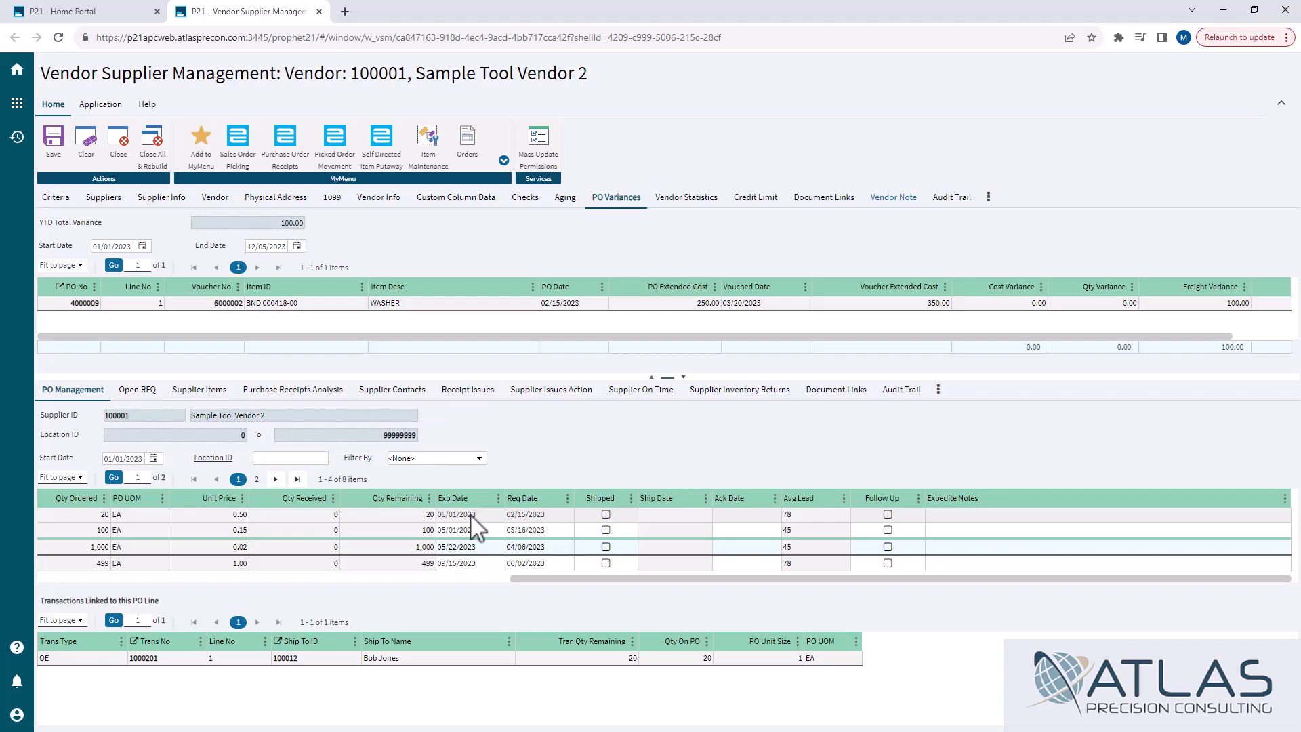
mouse_move(562, 527)
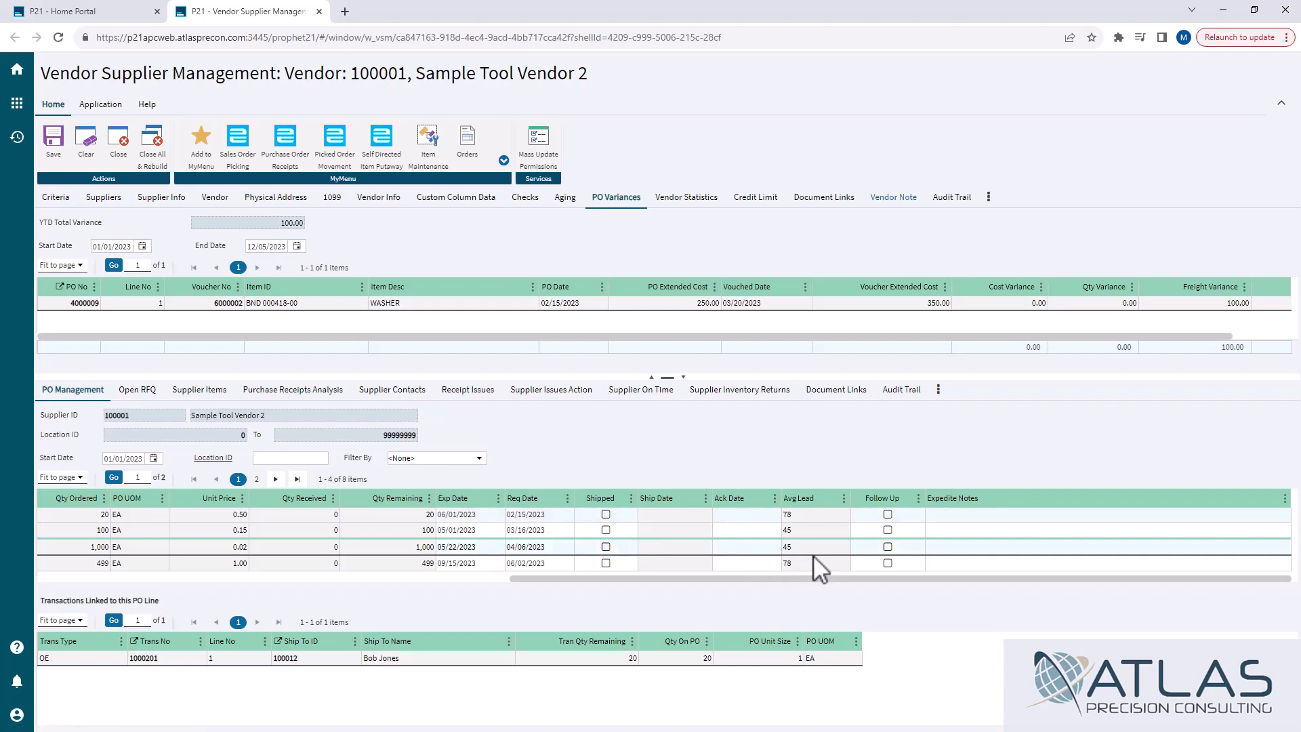
mouse_move(750, 538)
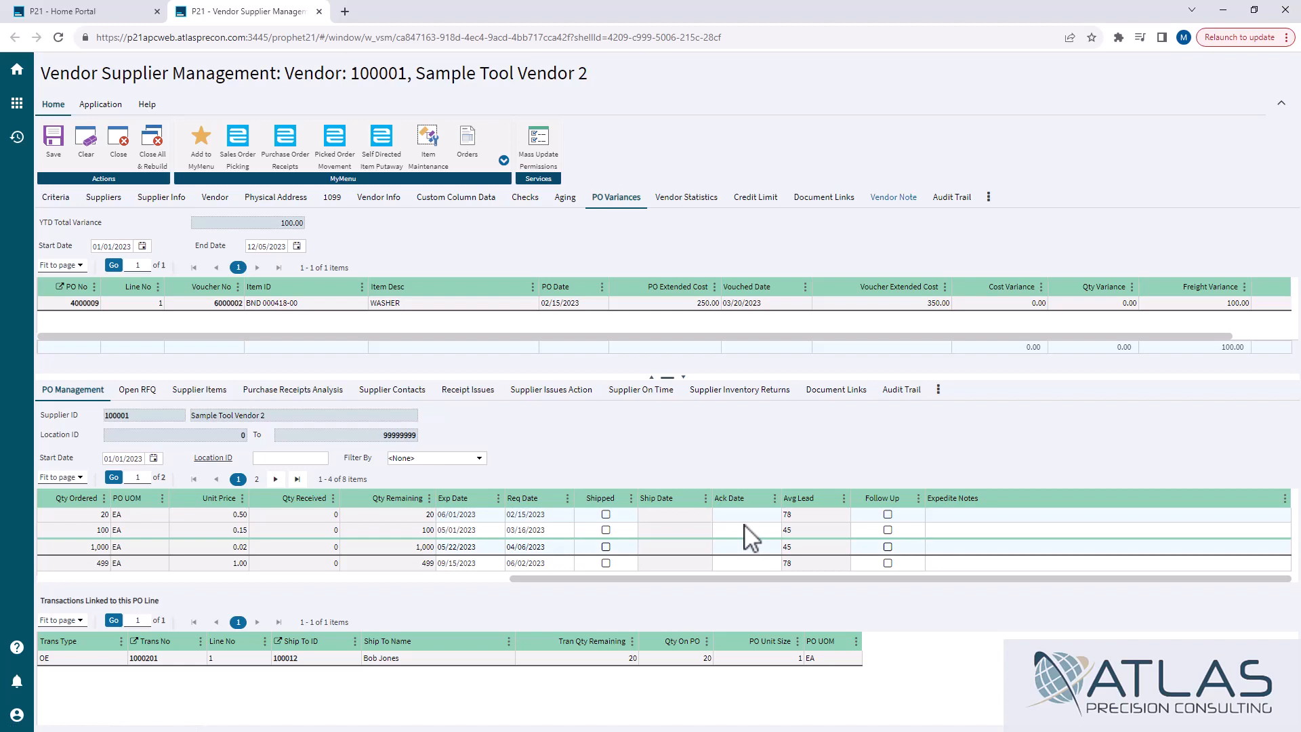
mouse_move(896, 532)
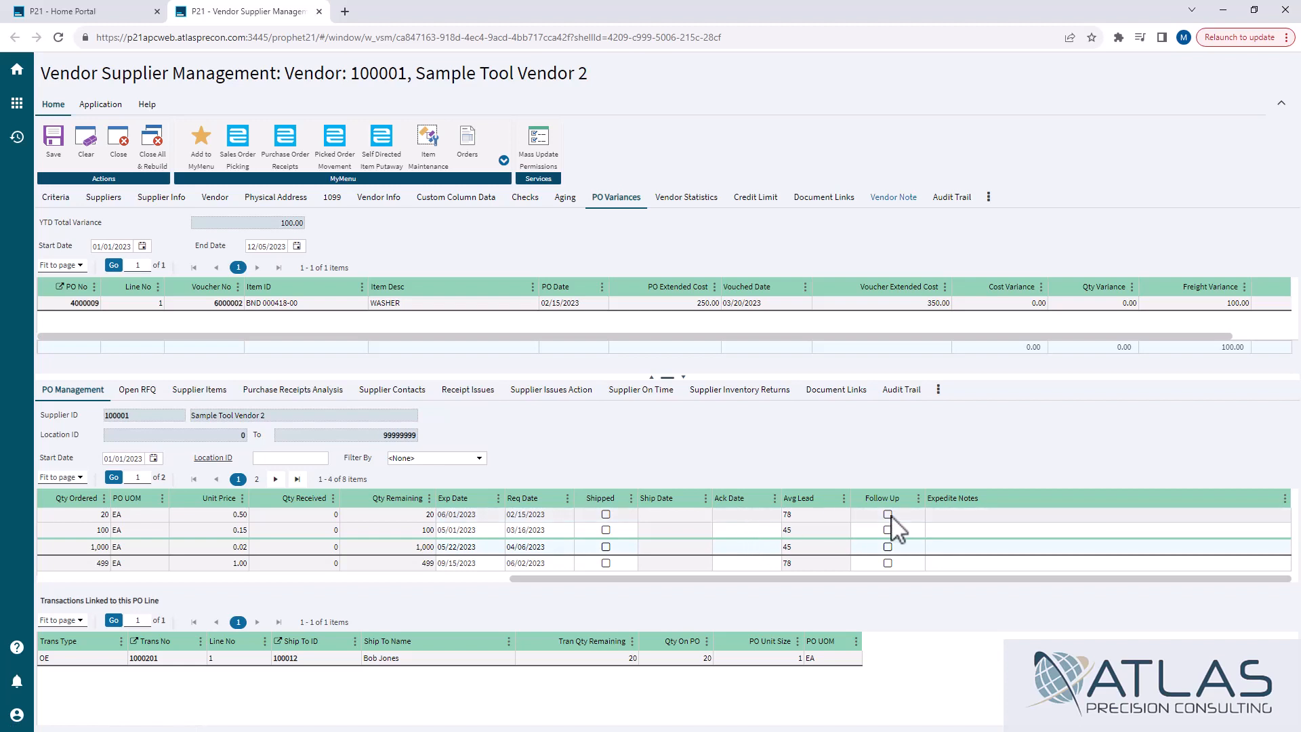
mouse_move(942, 530)
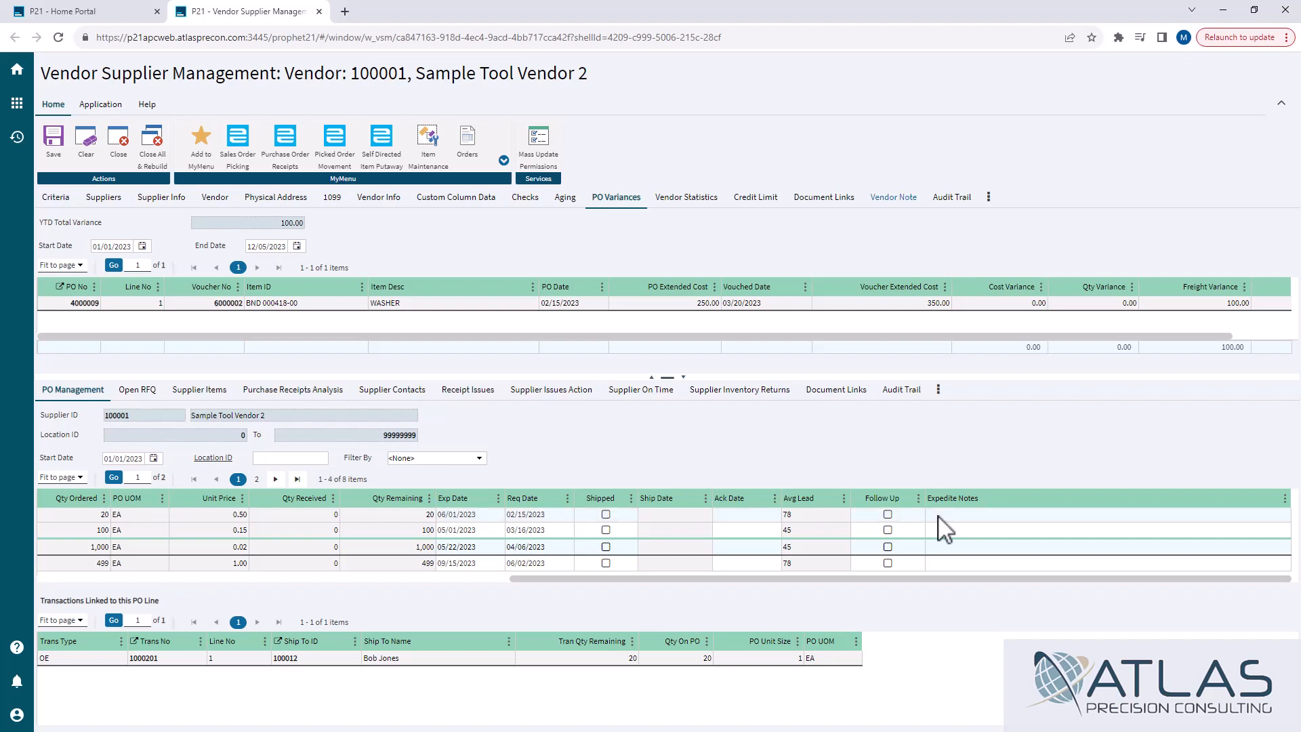
mouse_move(901, 389)
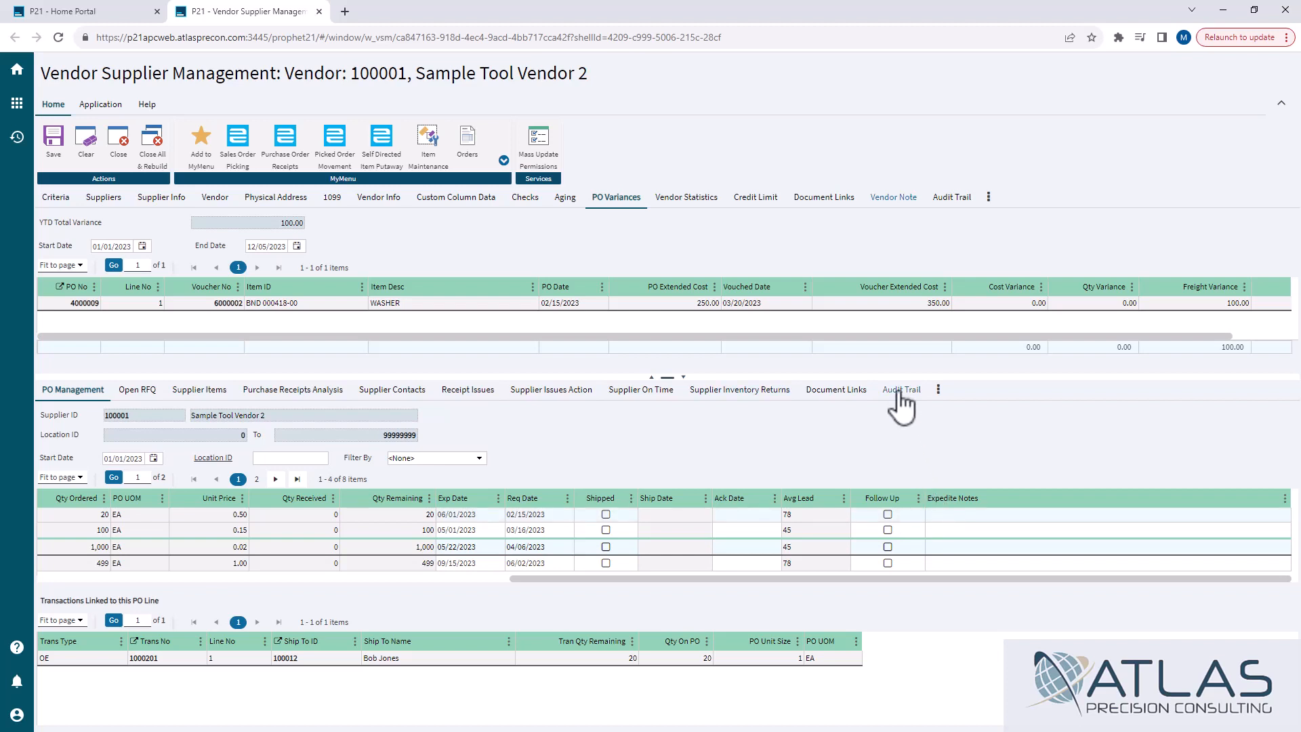
left_click(903, 389)
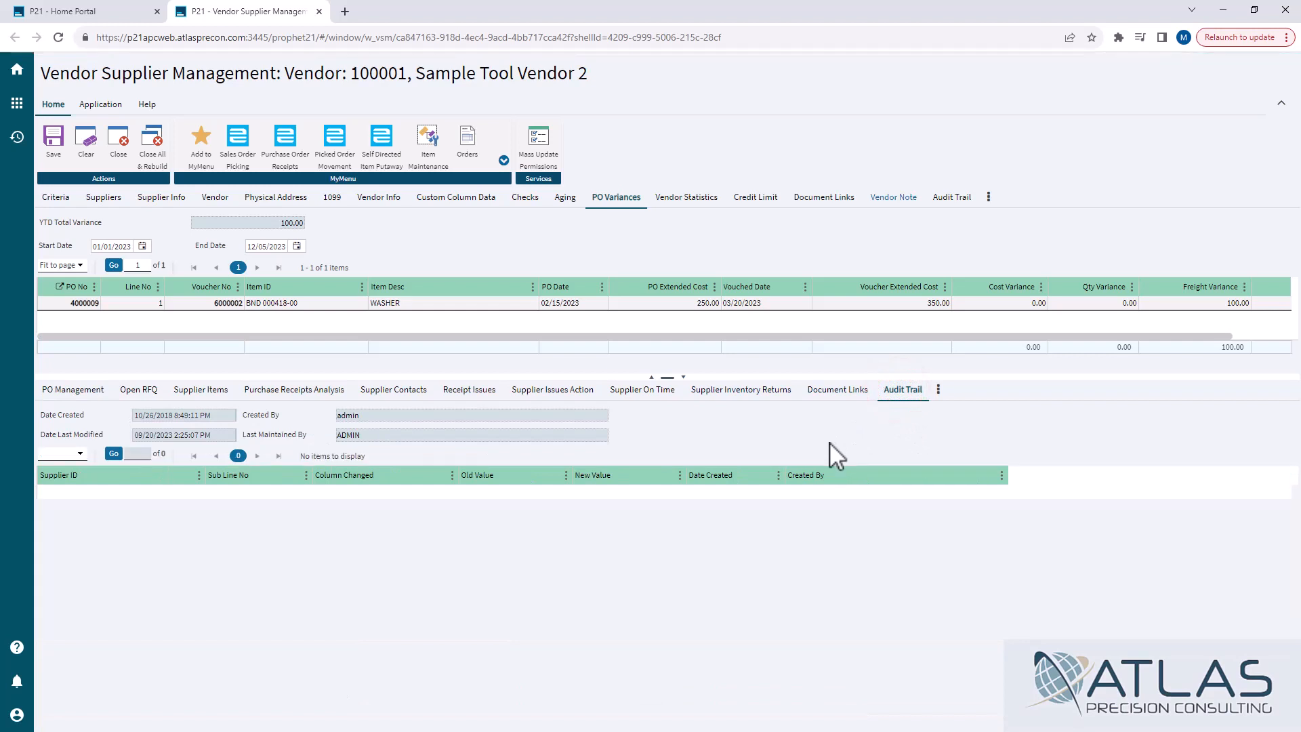
left_click(112, 454)
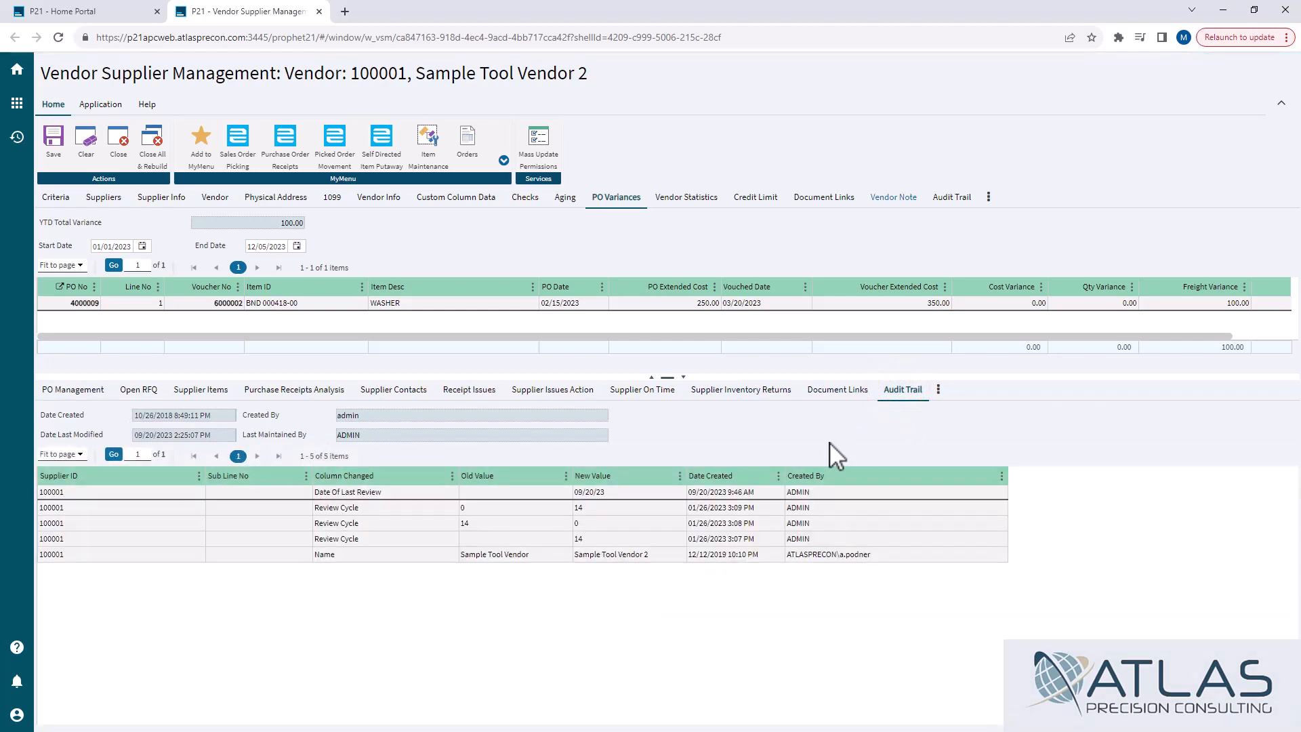
mouse_move(951, 196)
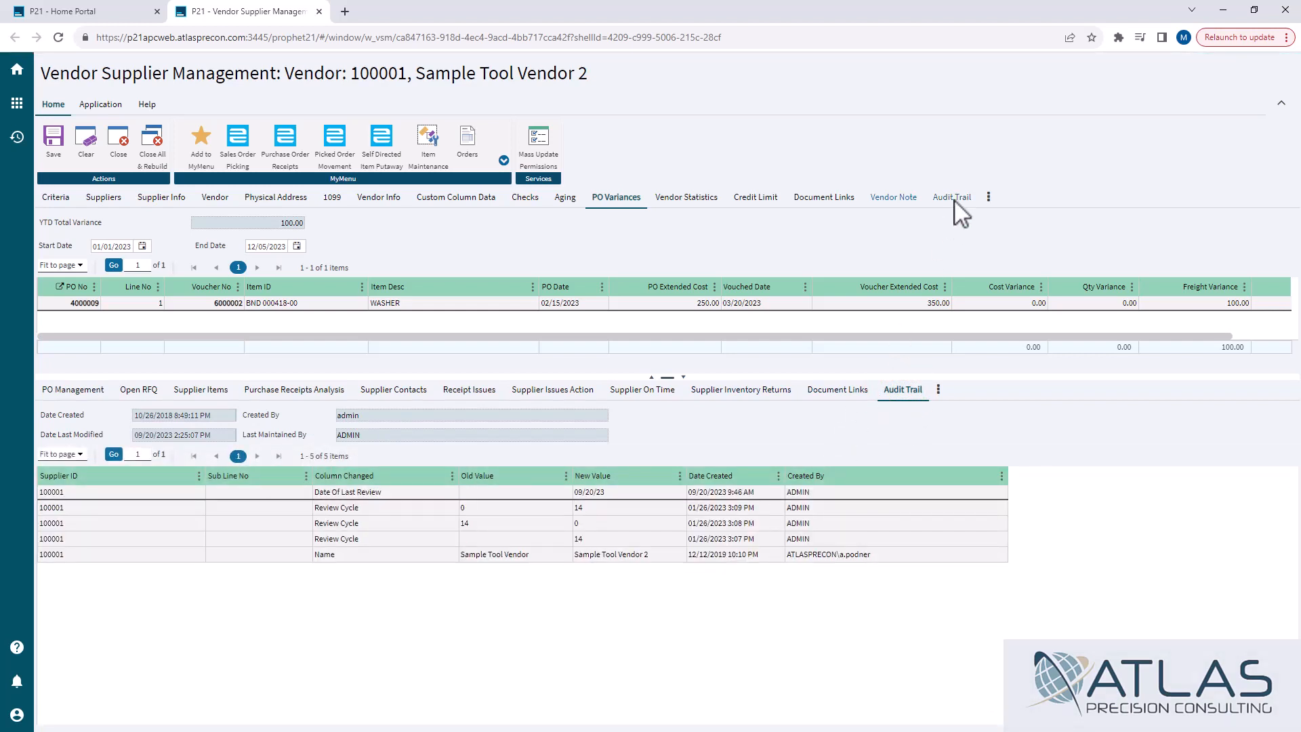
mouse_move(896, 228)
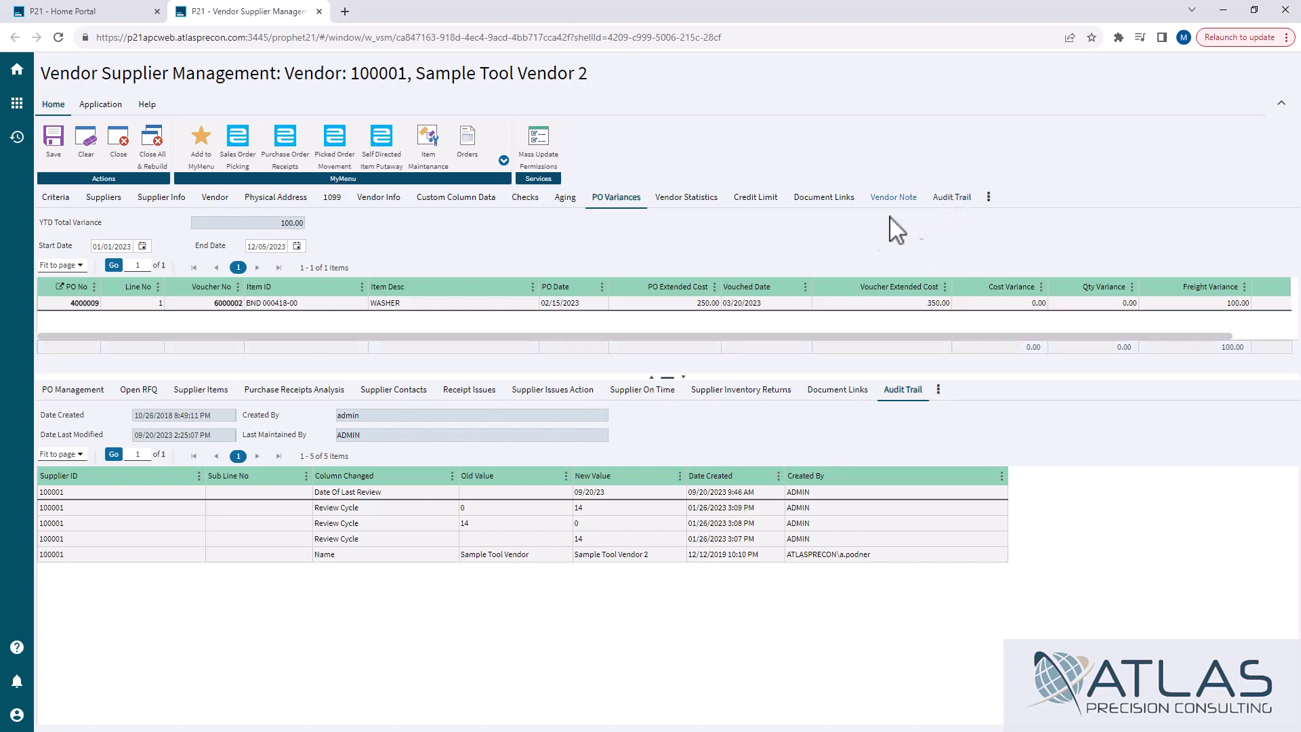
left_click(201, 389)
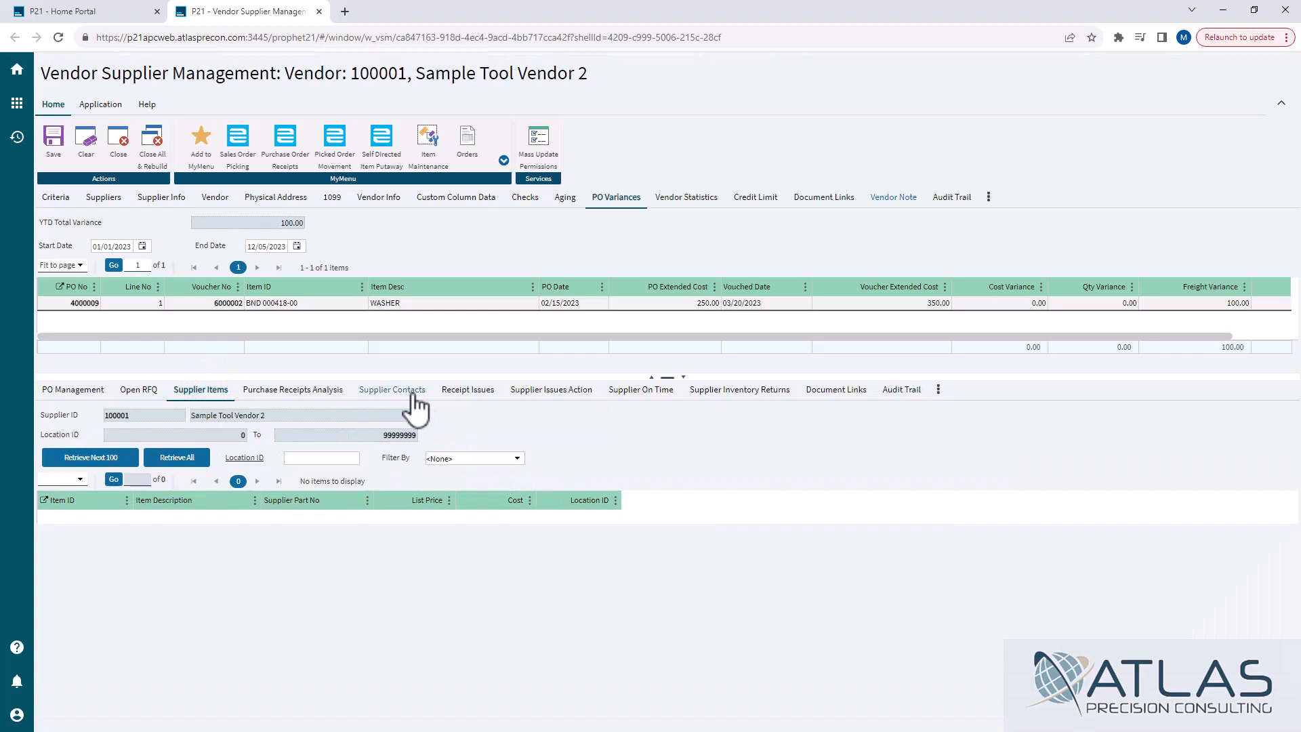
left_click(392, 389)
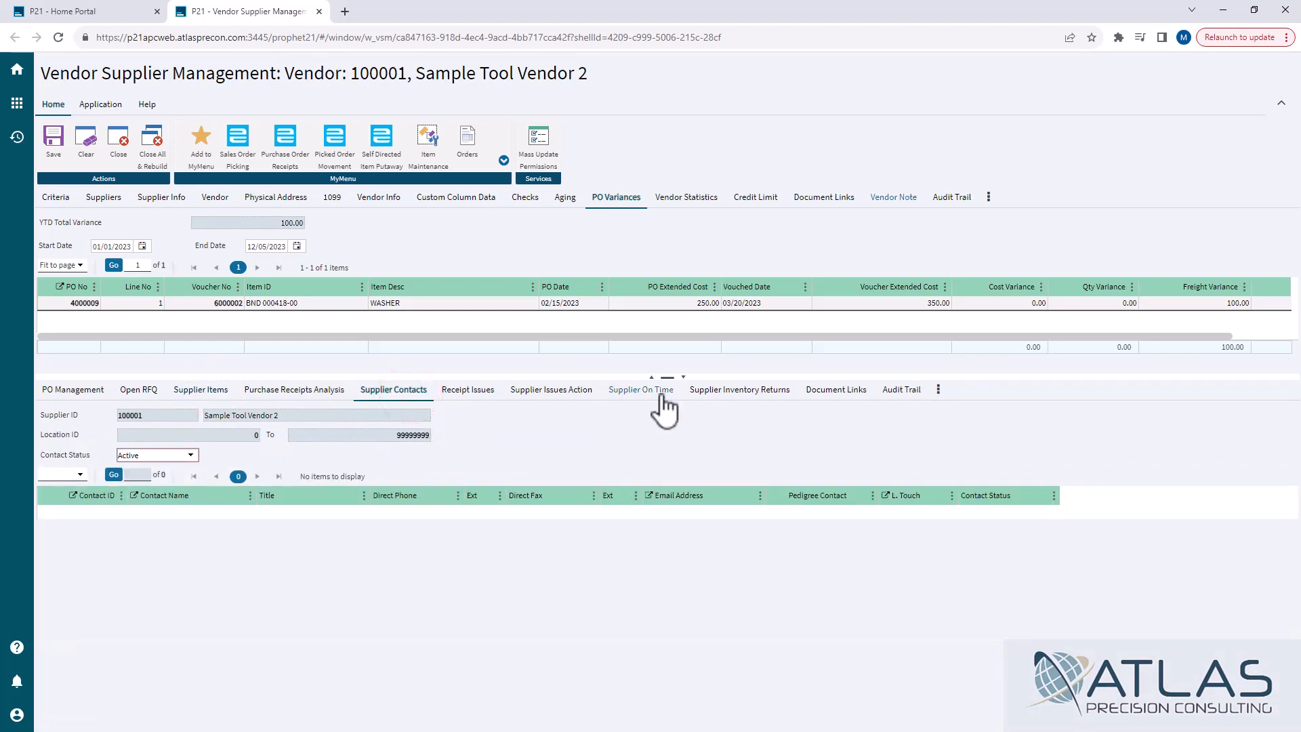
left_click(114, 474)
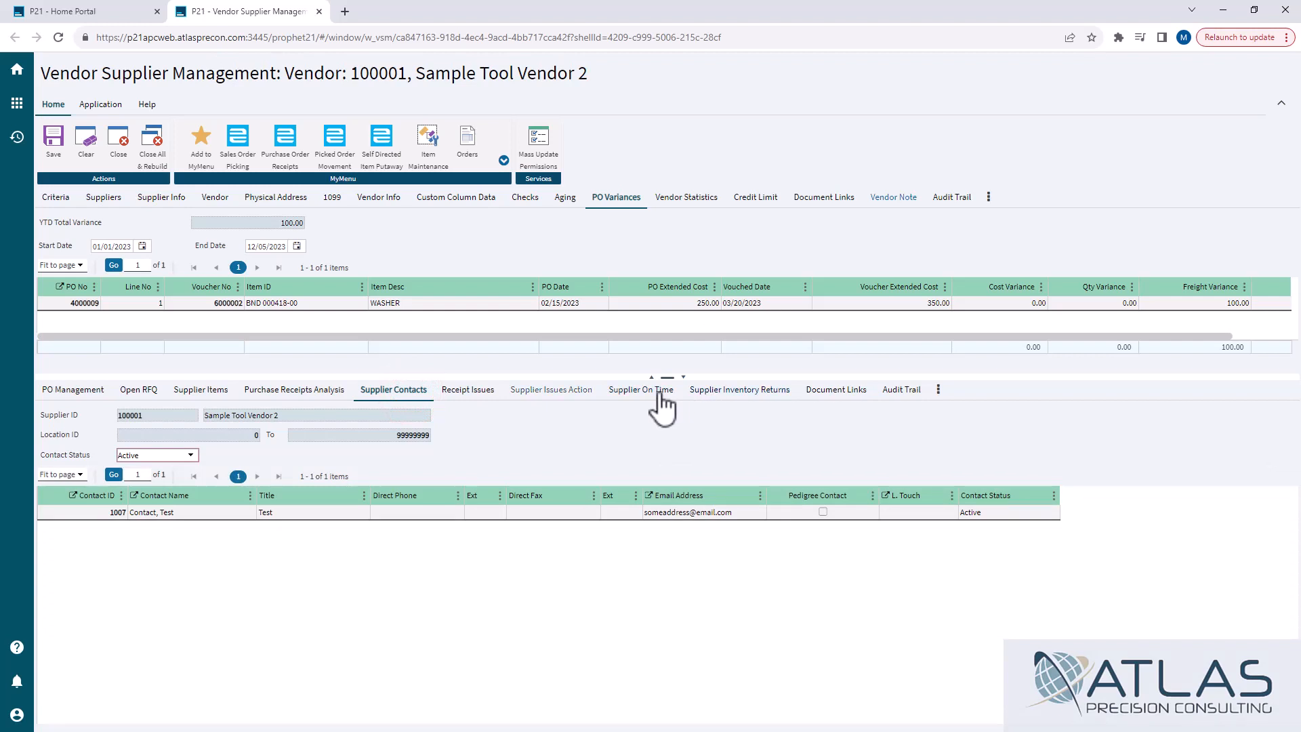
left_click(293, 389)
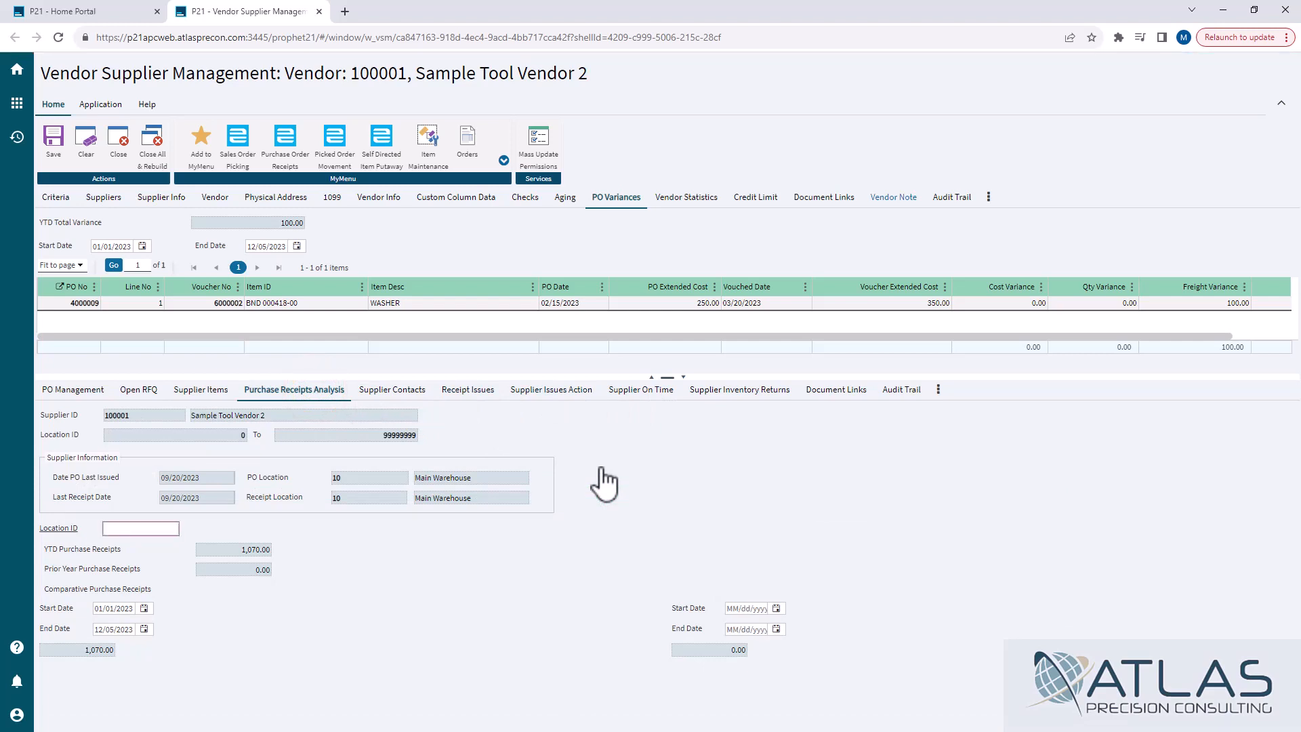
mouse_move(547, 469)
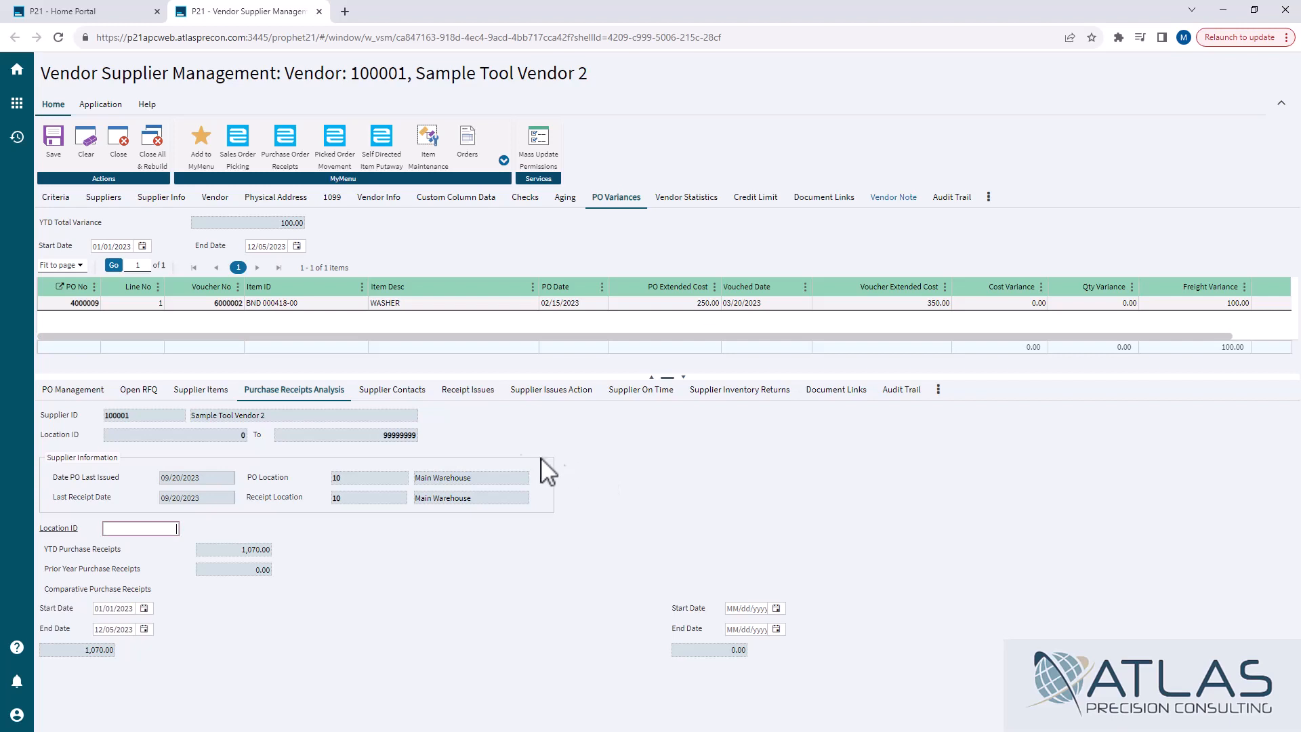
left_click(72, 389)
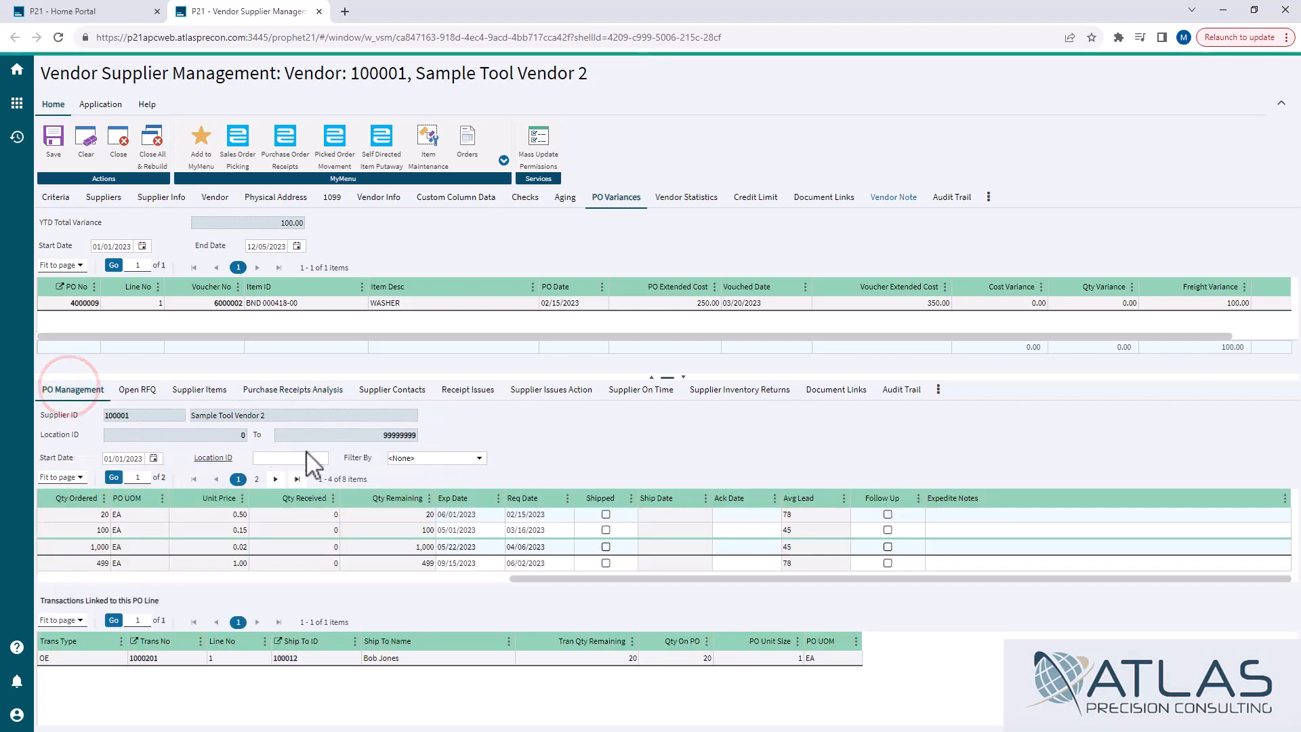